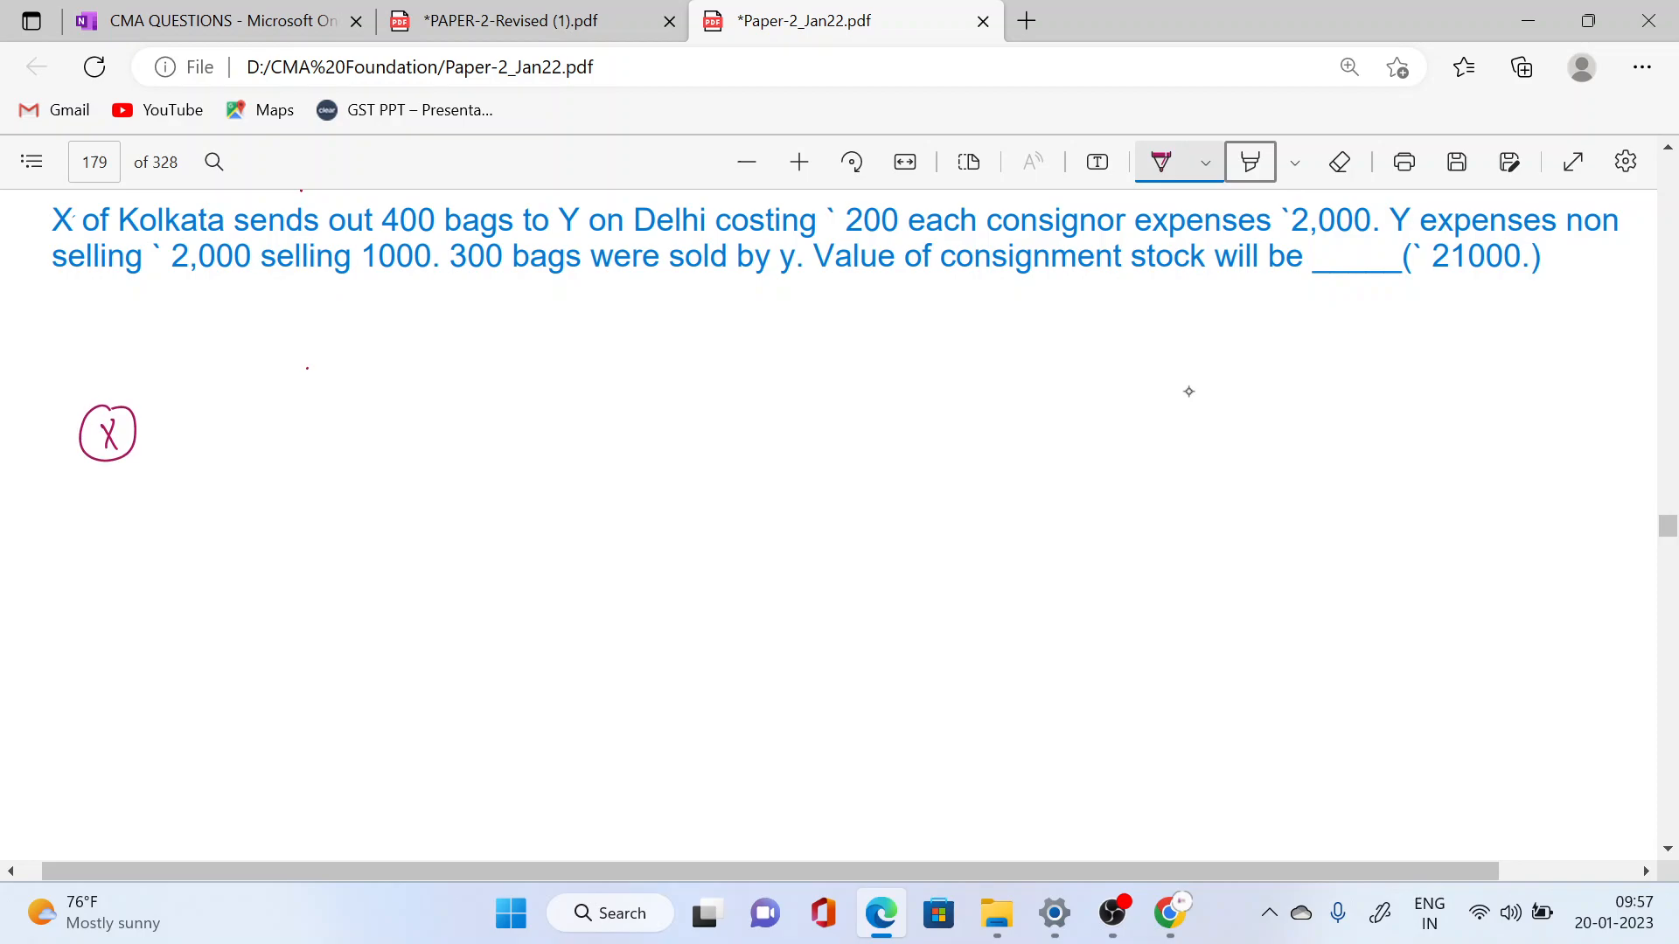
Step: Ink an X-to-Y arrow labelled 400×200 = 80,000, with Exp = 2000 under X and 400 under Y
drag(158, 430, 686, 428)
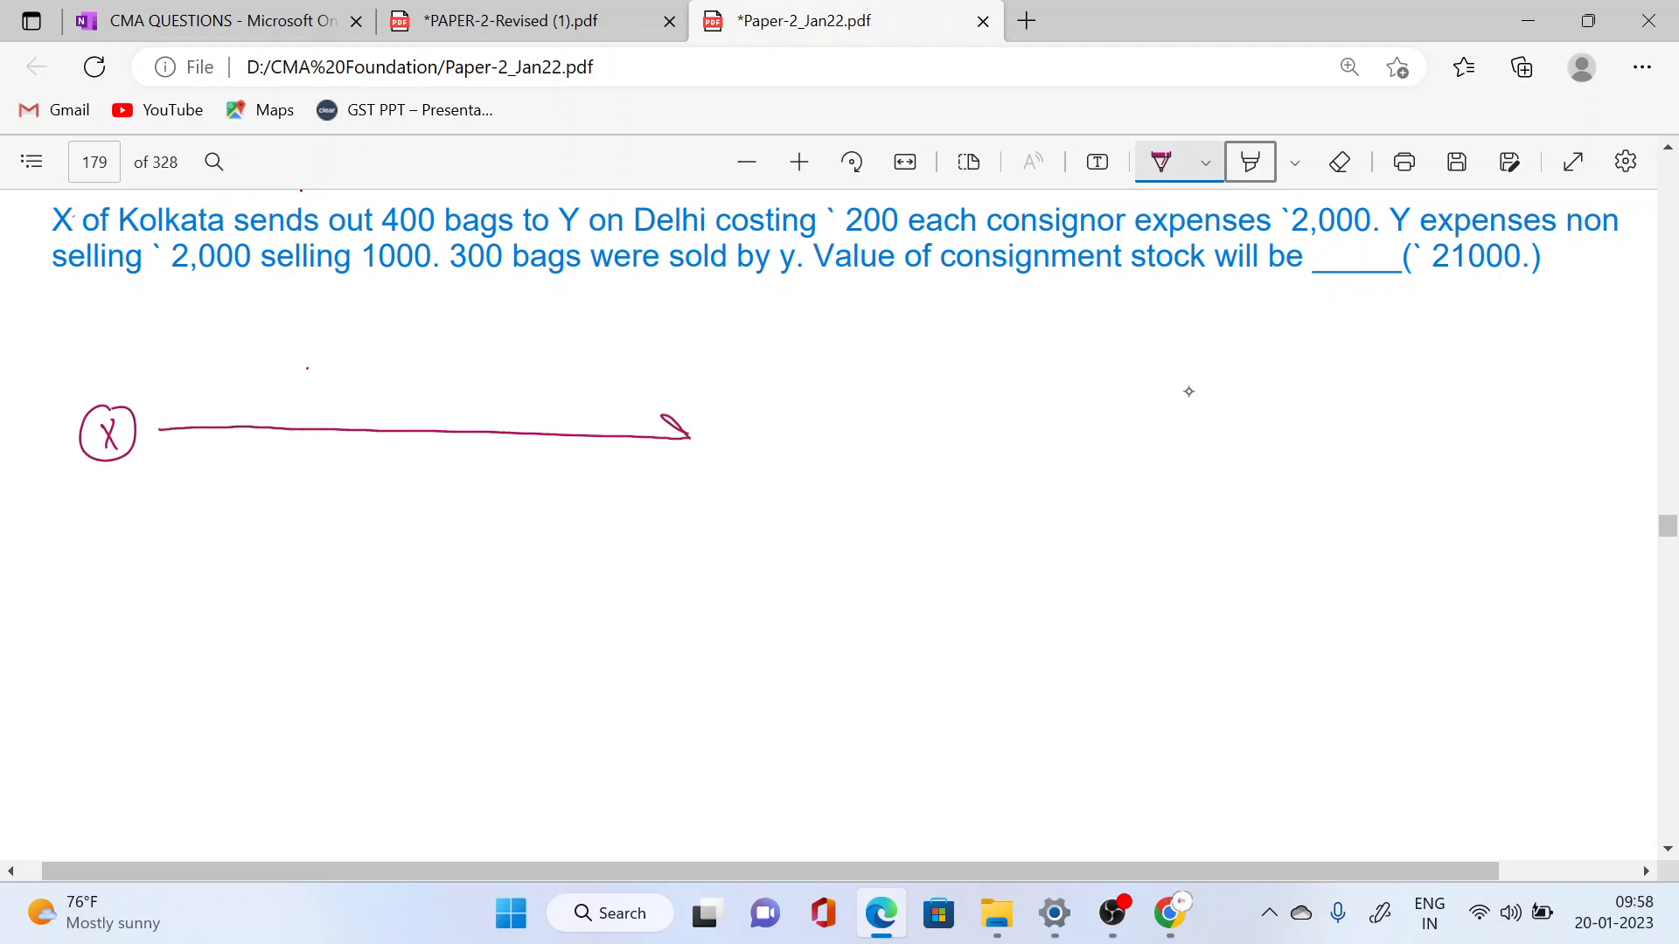
drag(686, 429, 749, 434)
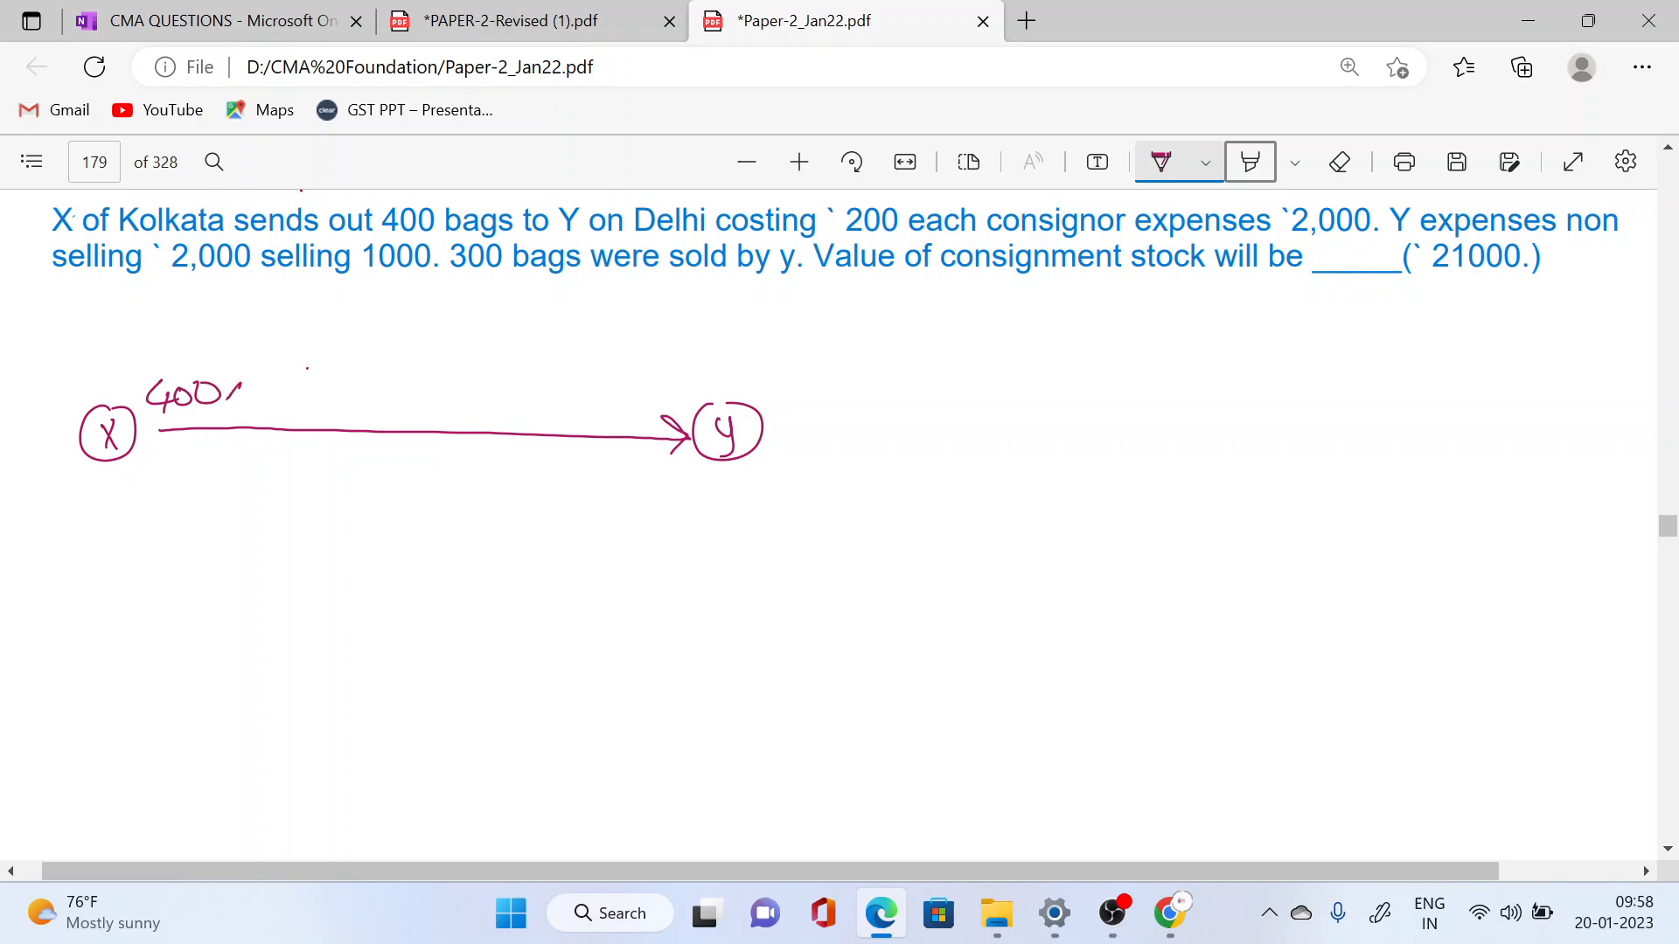
drag(244, 391, 315, 391)
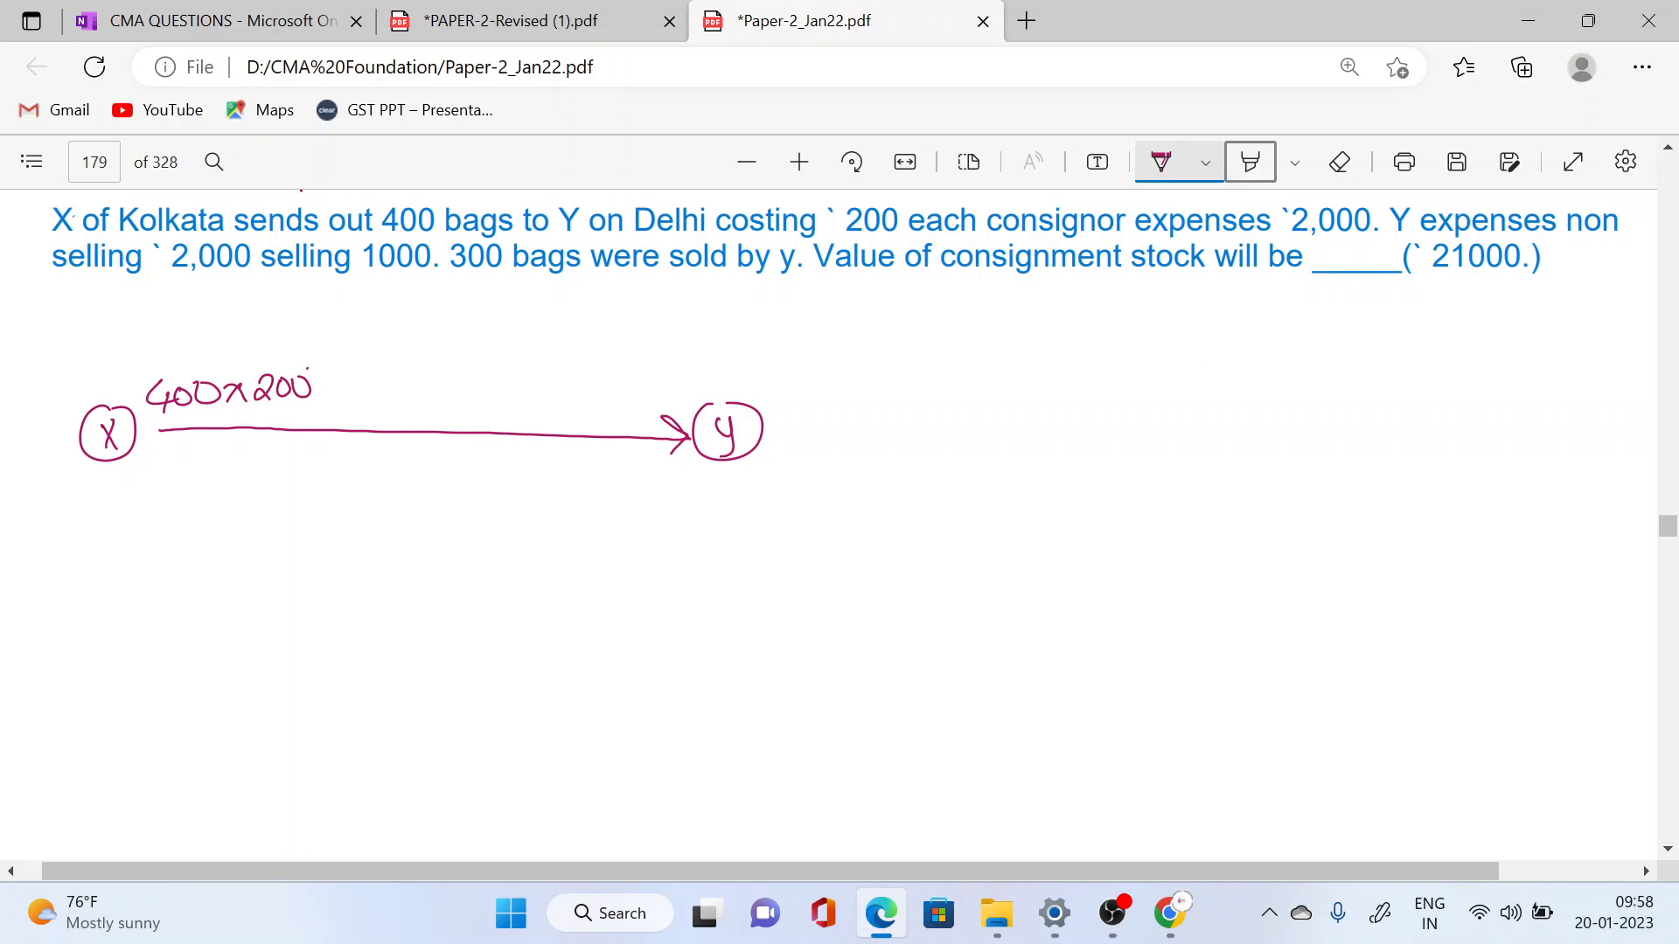
drag(316, 391, 338, 391)
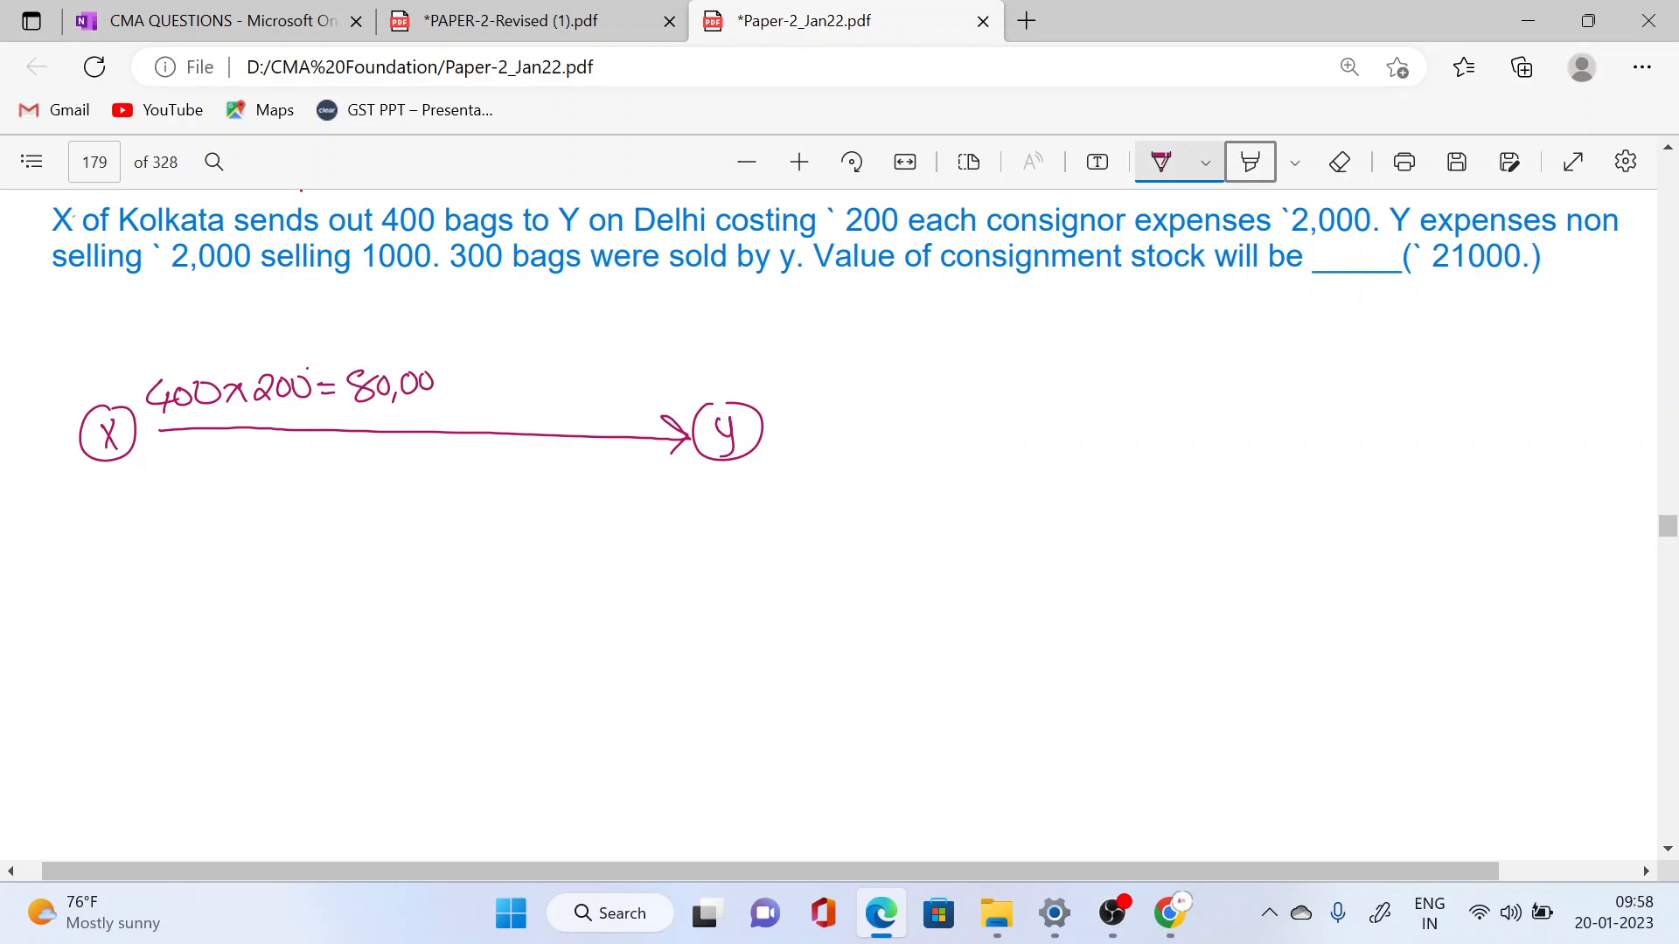
drag(428, 386, 455, 386)
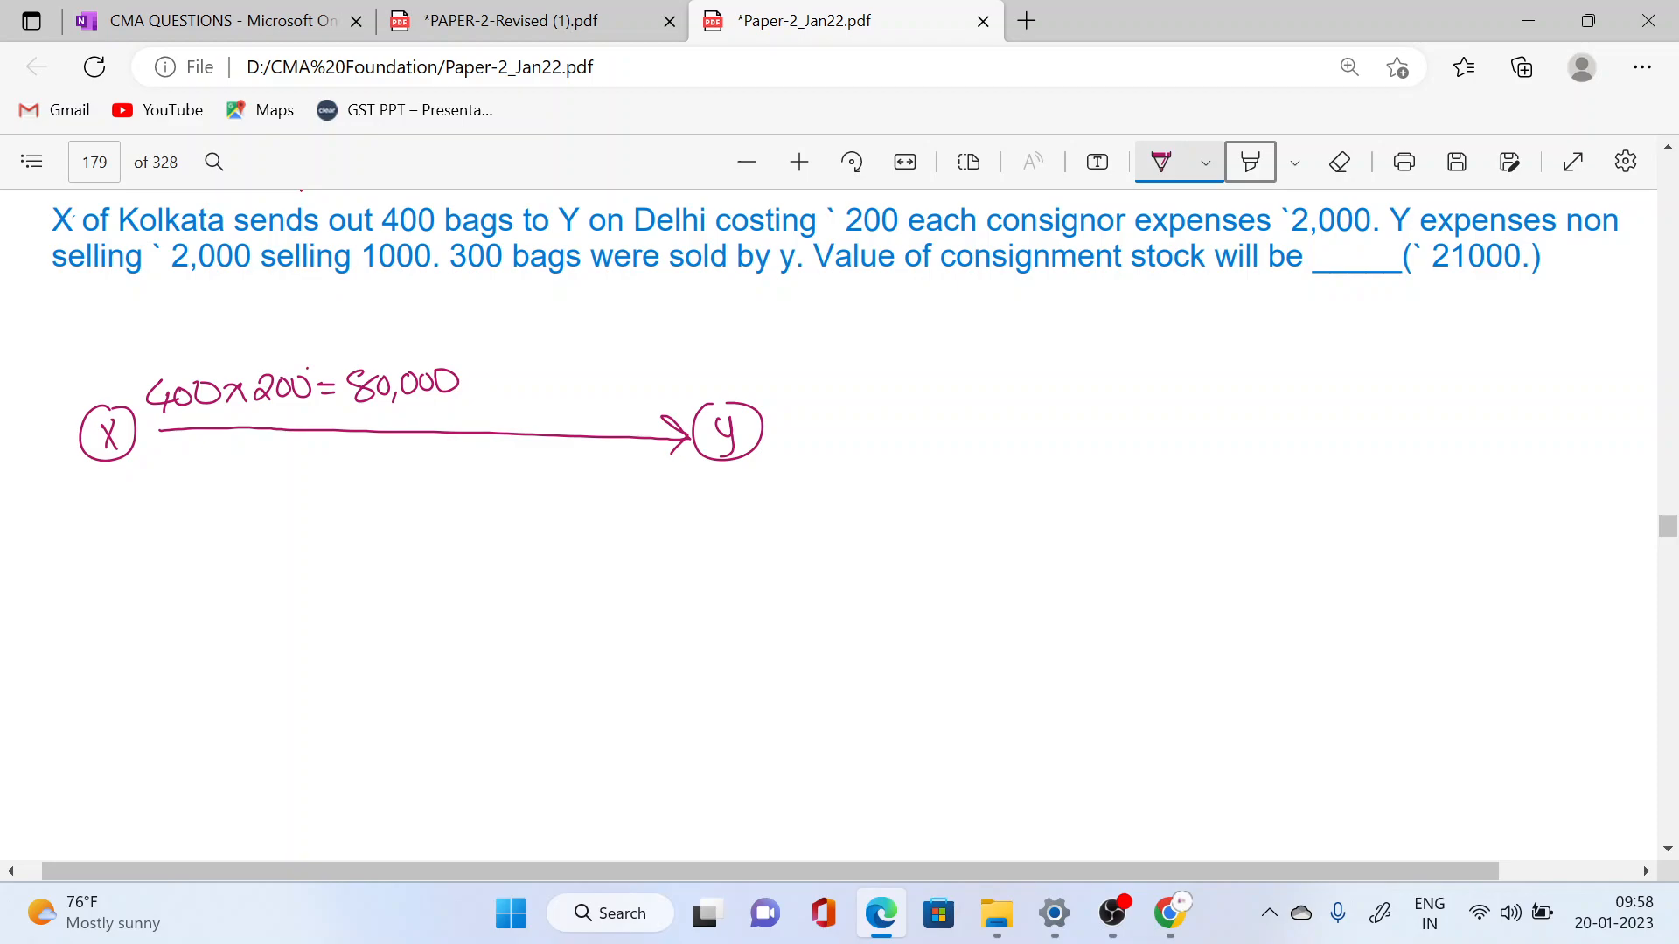
drag(70, 504, 124, 514)
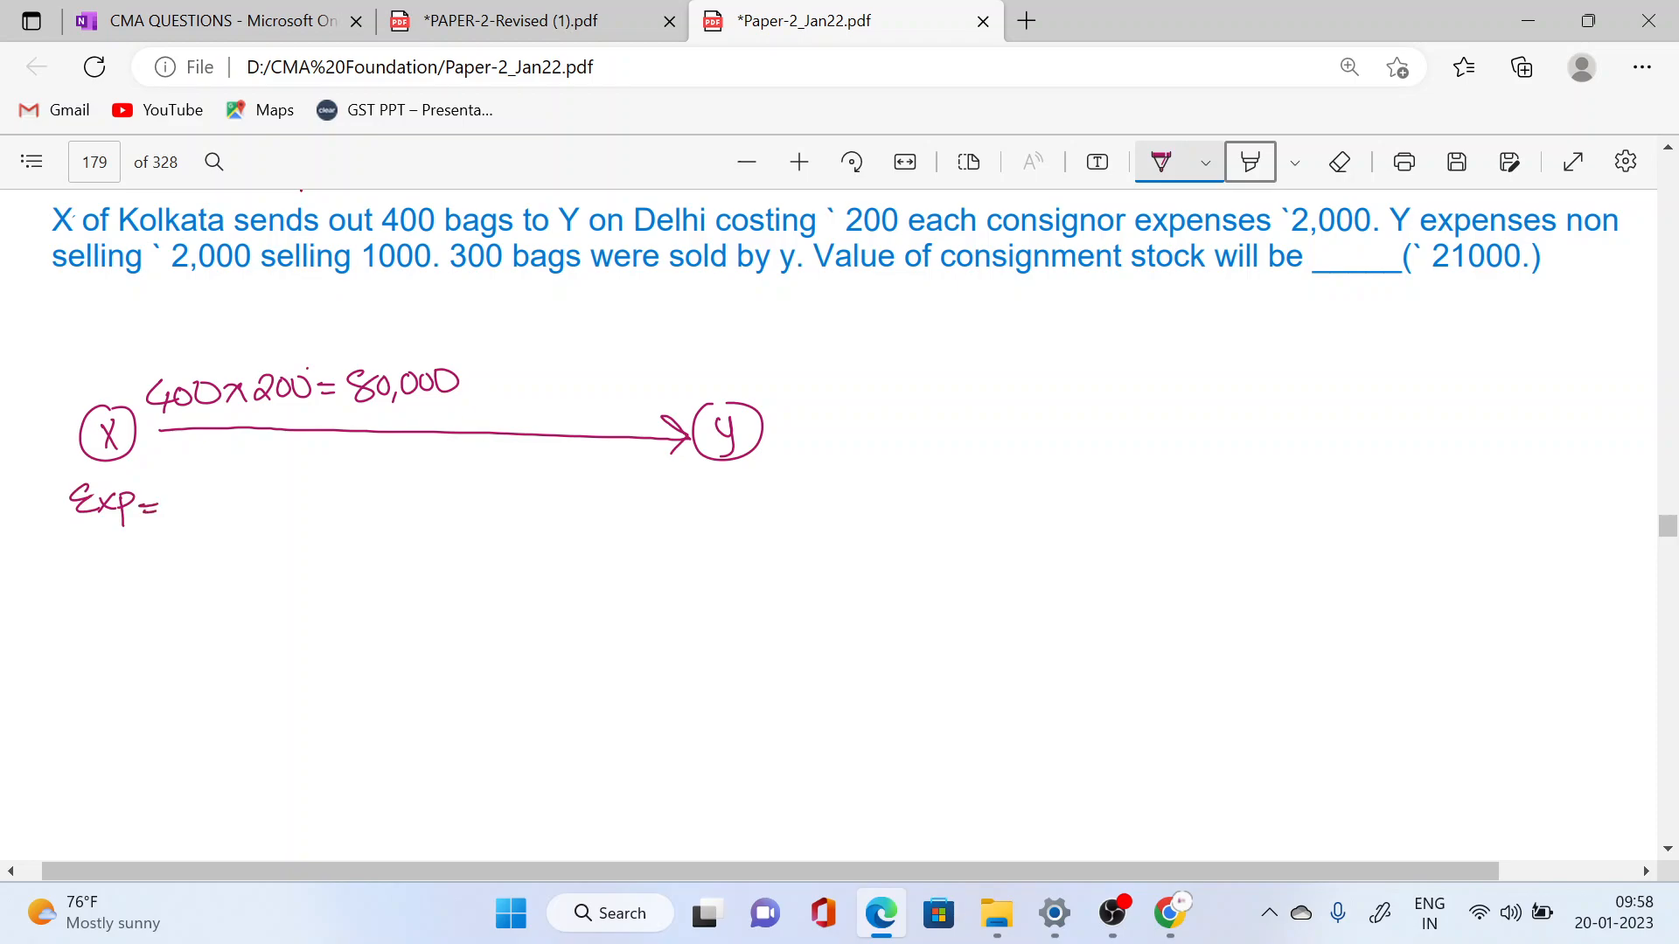
drag(161, 504, 209, 504)
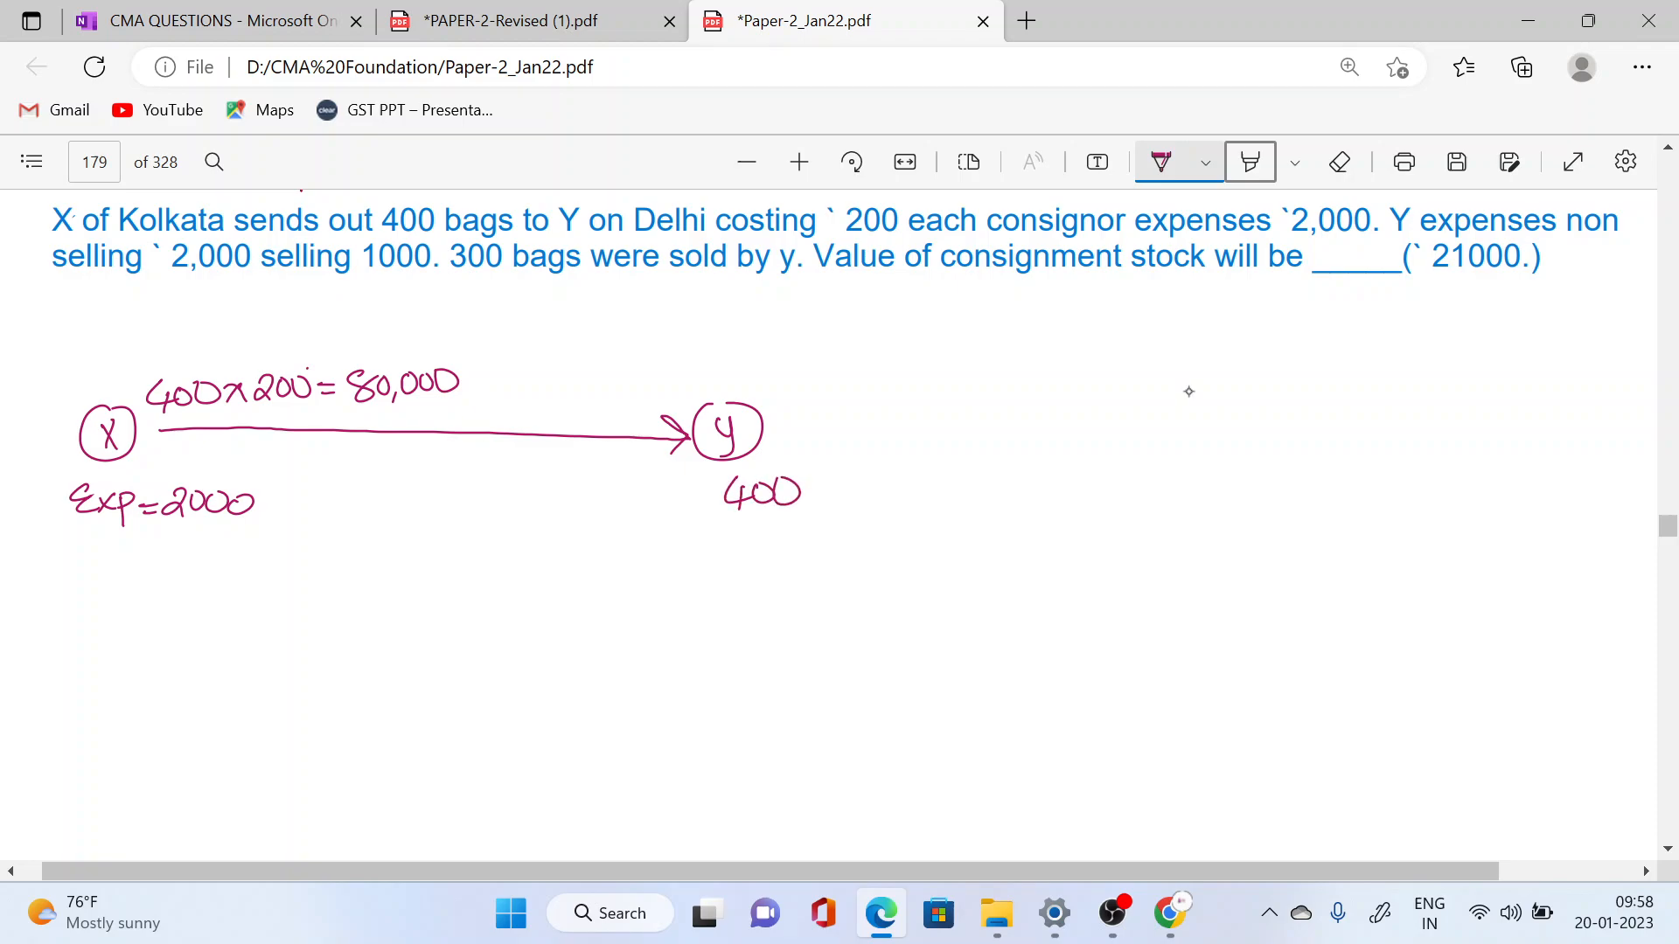
Step: Write Y's non-selling 2000 and selling 1000 expenses, then branch off '300 Bag Sold' from 400
drag(530, 546, 571, 524)
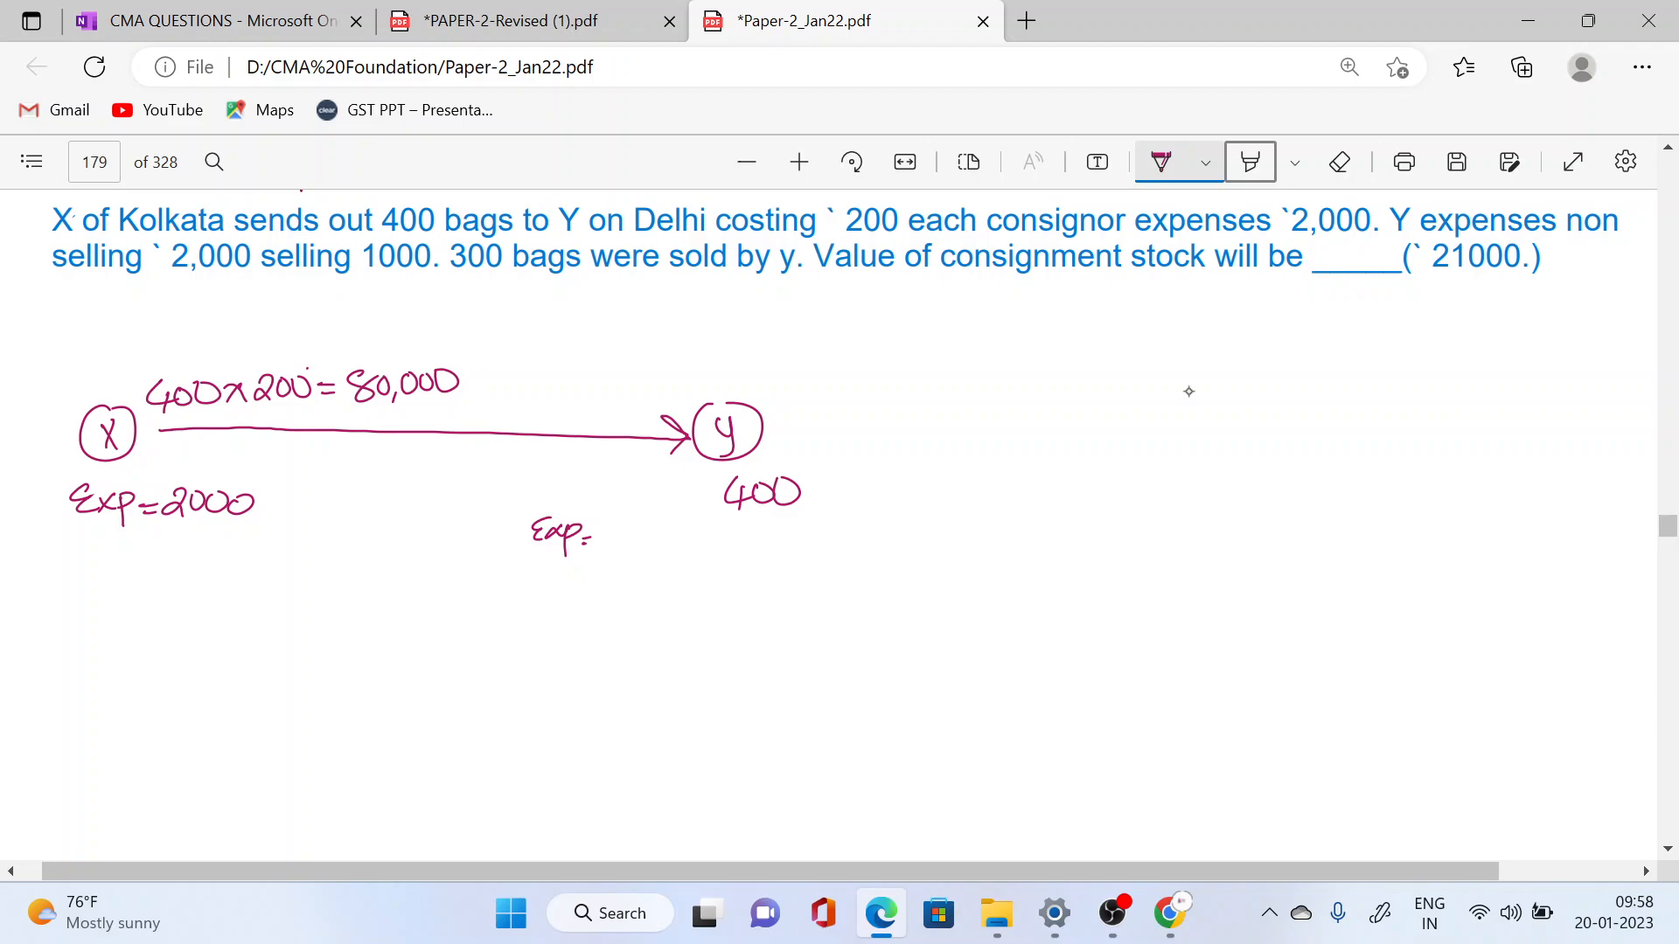
drag(517, 578, 562, 587)
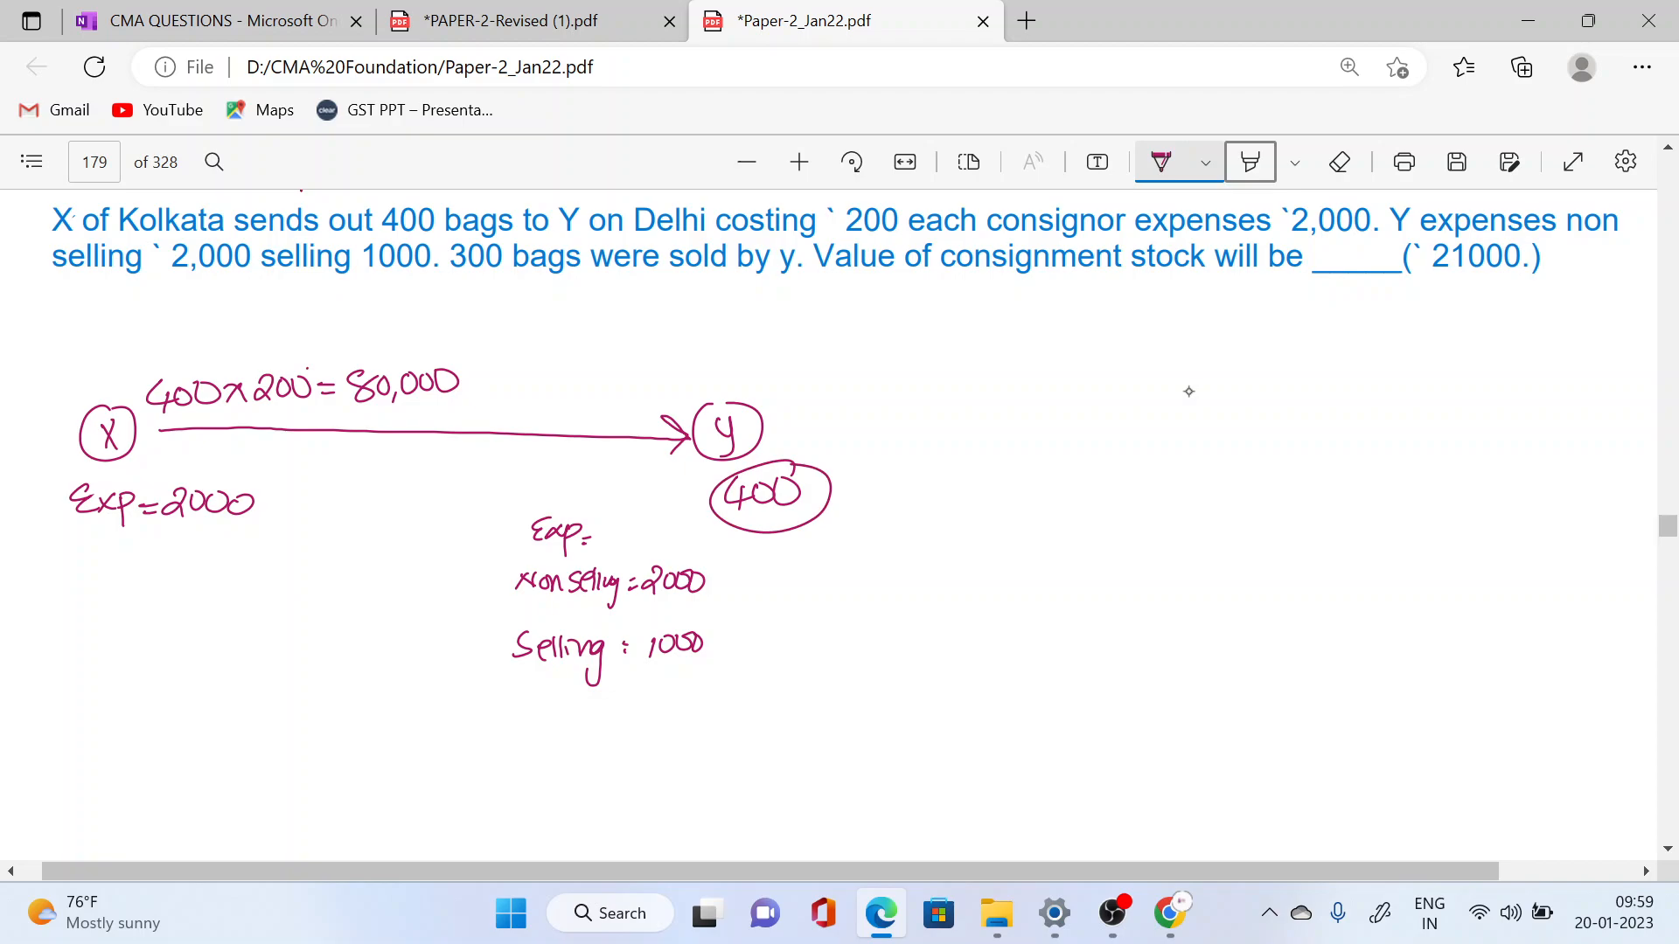
drag(820, 471, 980, 411)
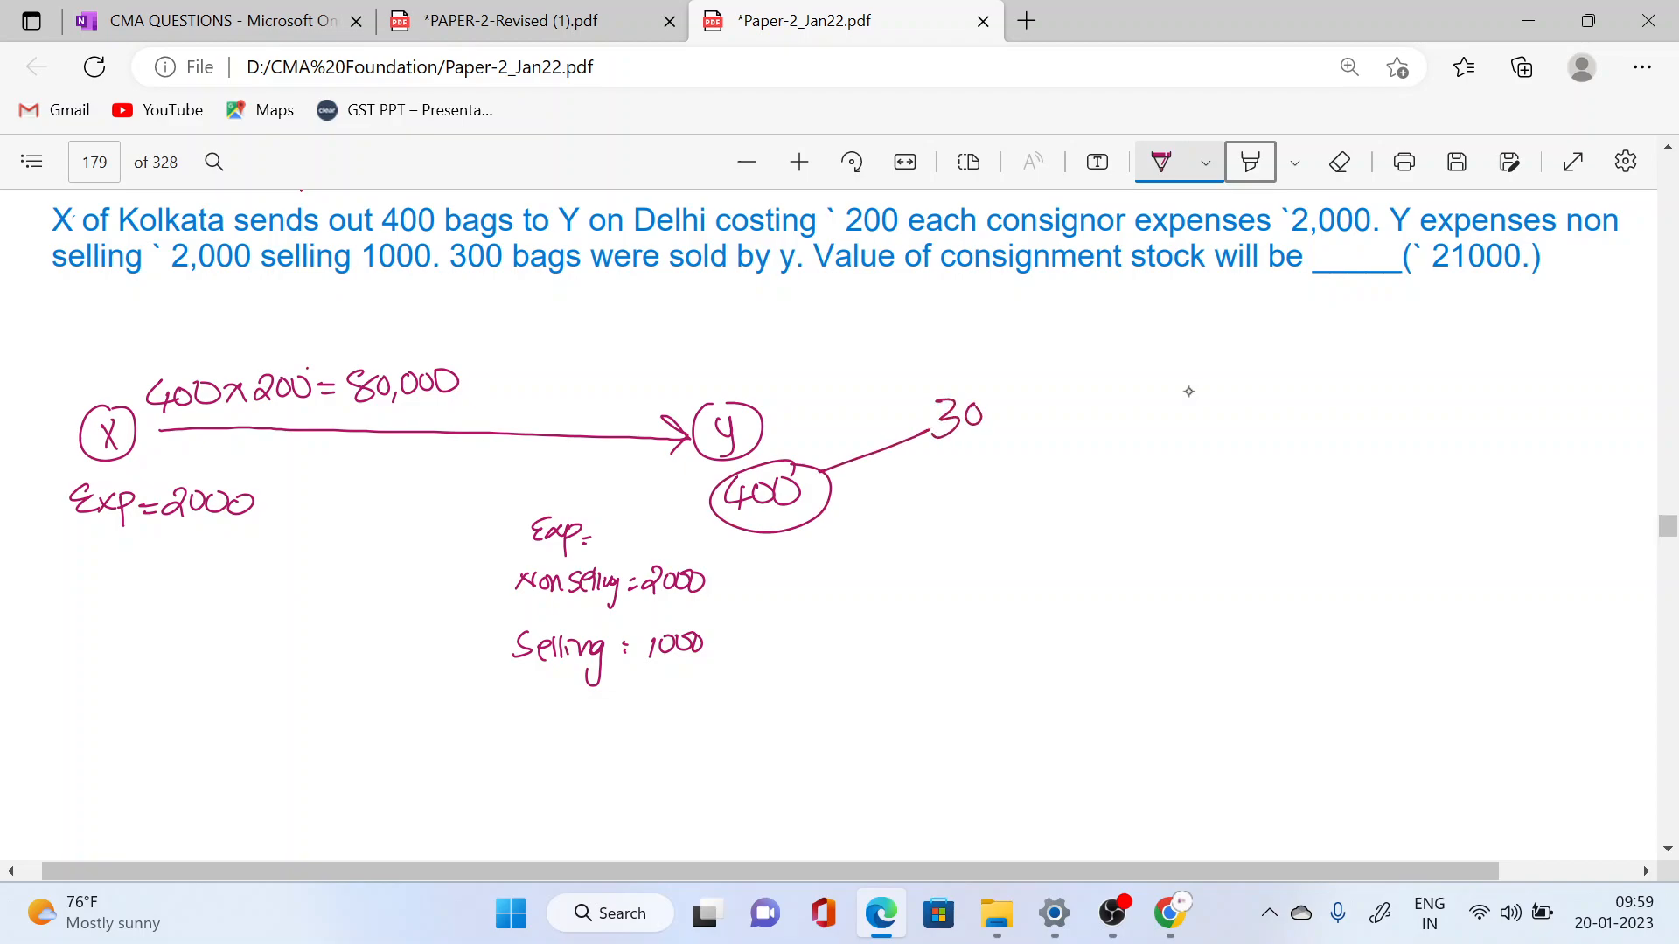
drag(937, 412, 1070, 412)
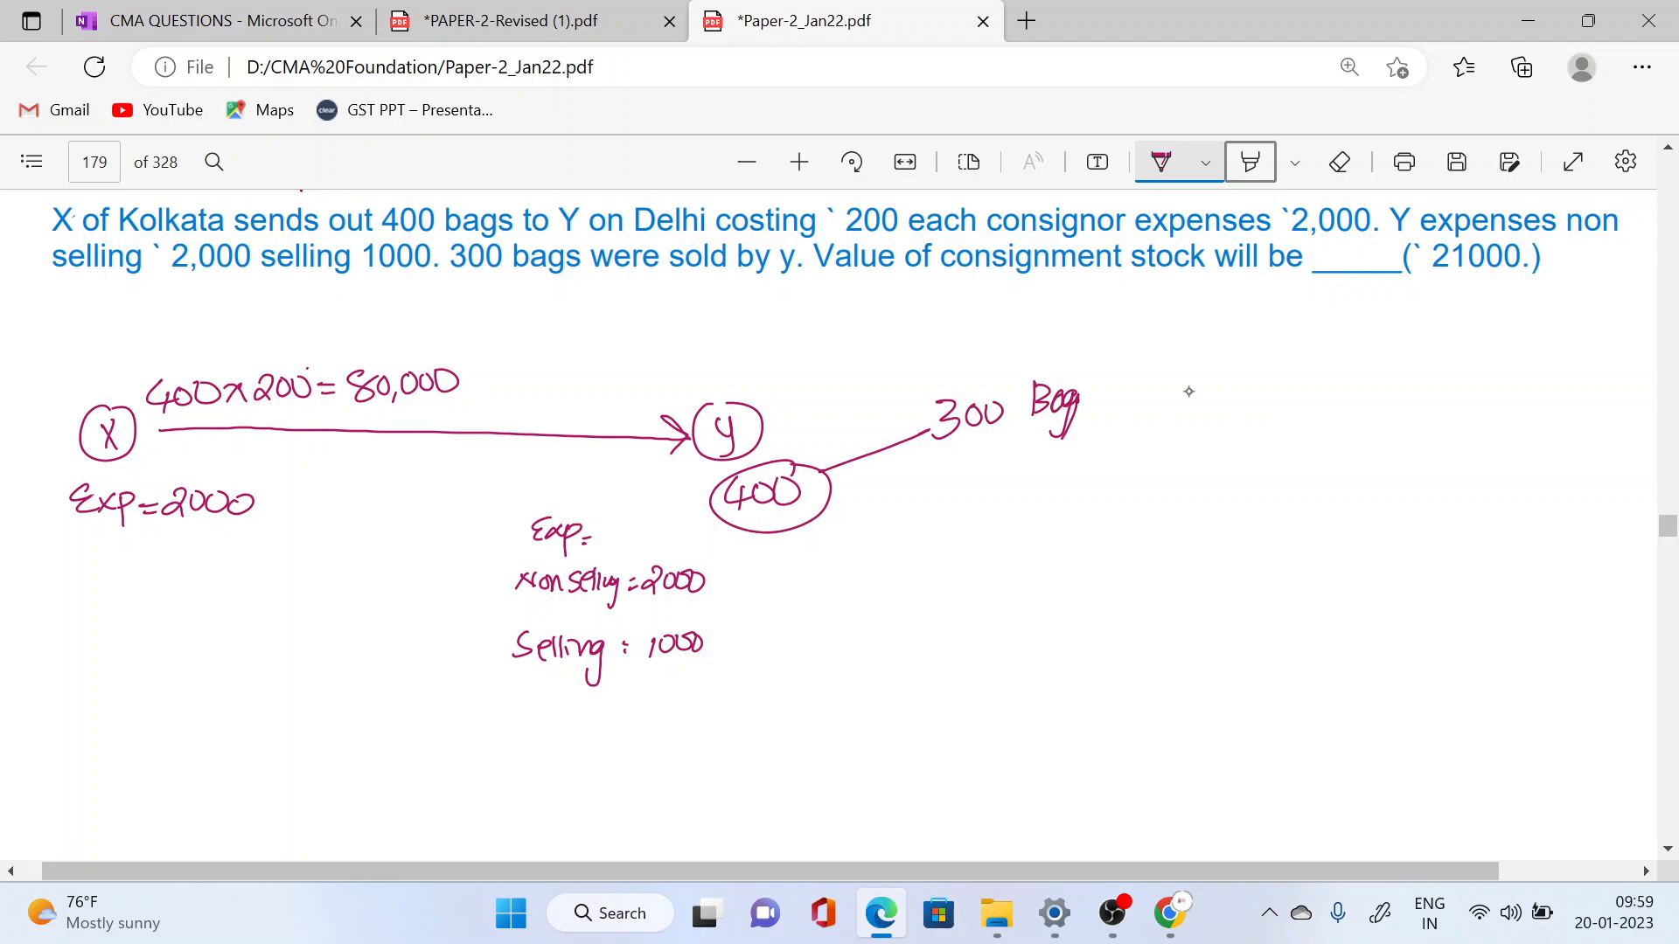
drag(1113, 391, 1151, 412)
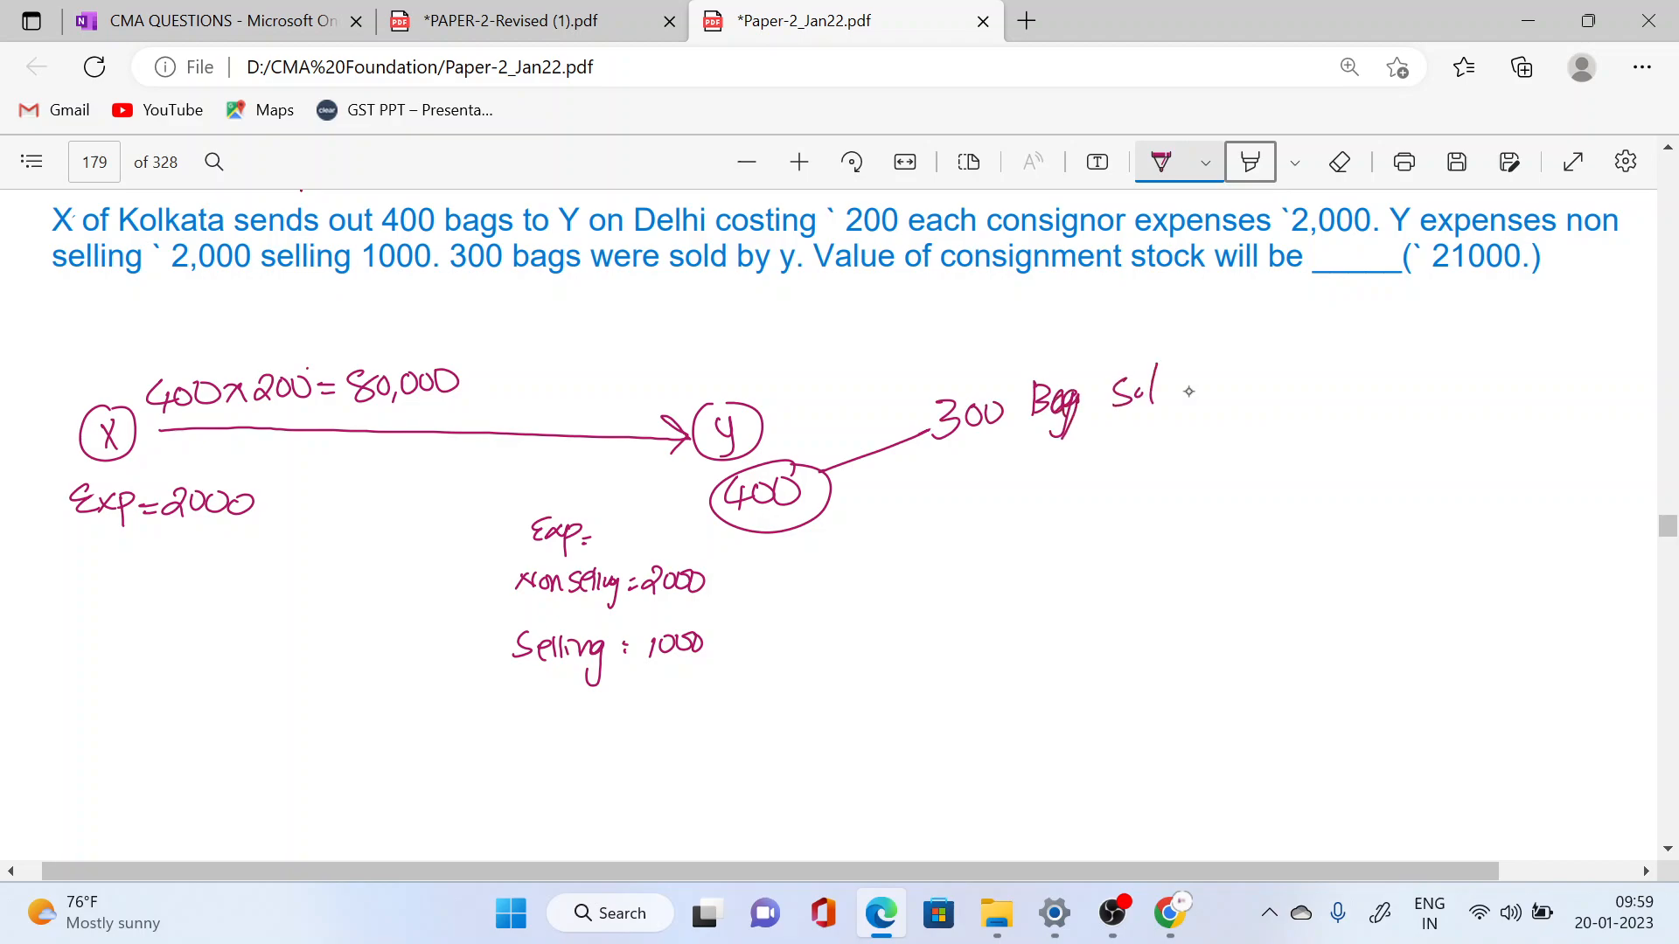
Step: Ink the '100 Bag C.stock ?' branch and the formula (cost sent + non-rec. exp) / units sent × C.S units
drag(824, 483, 979, 493)
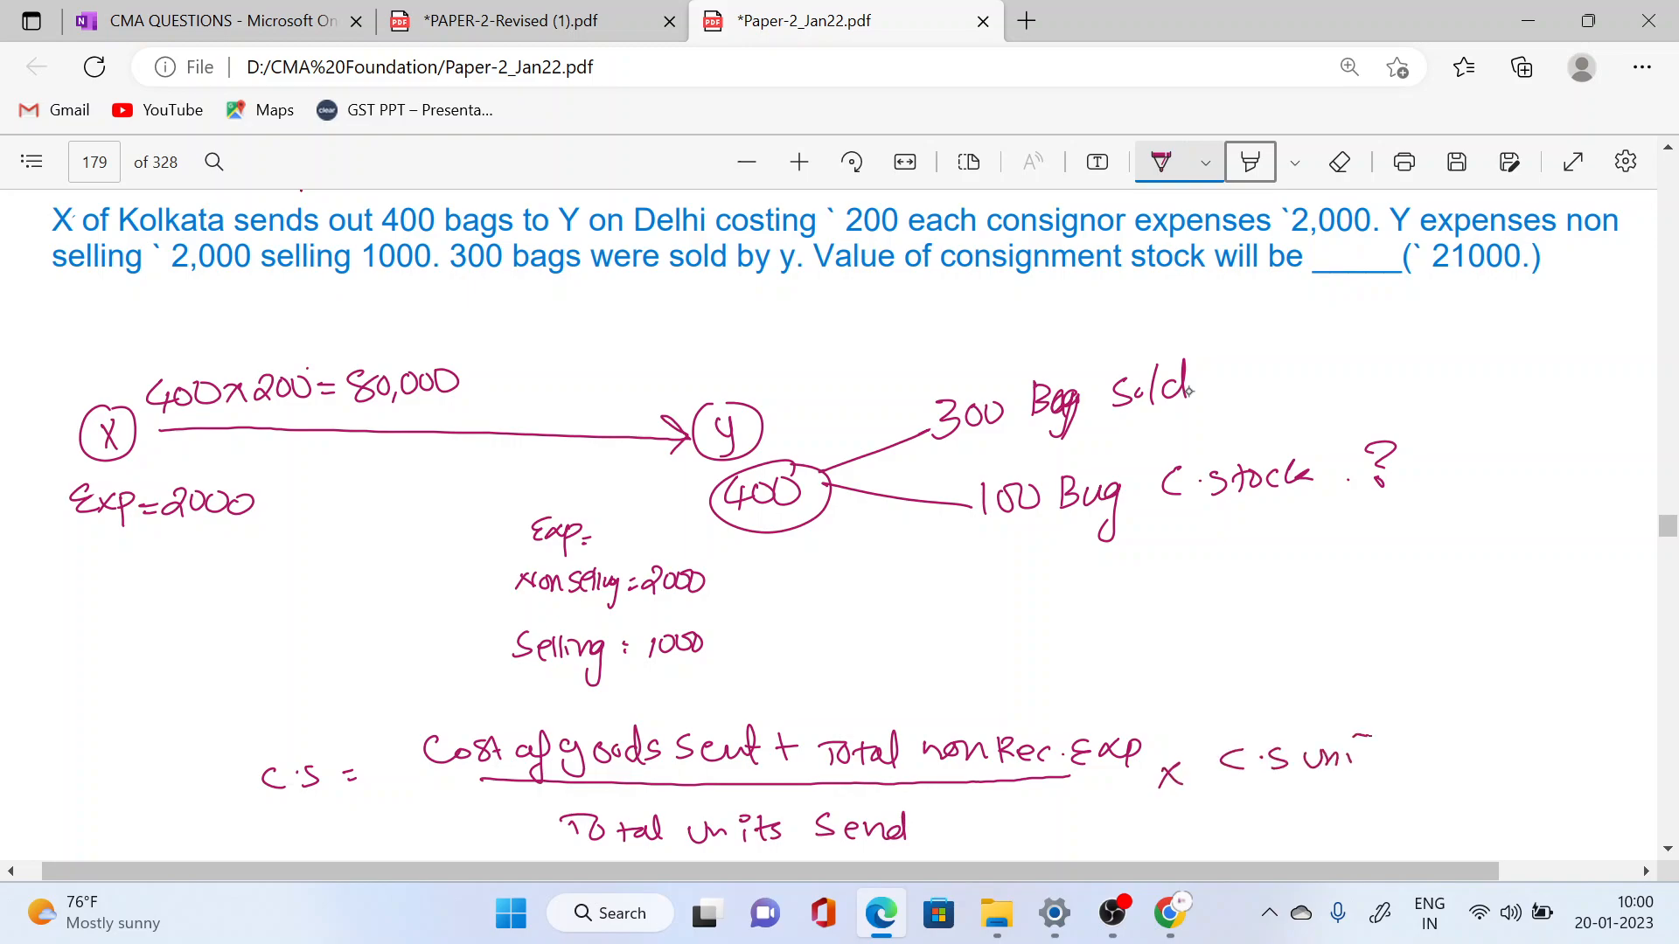
Step: Tick both 2000 expenses, cross out Selling, and write (80,000 + (2000 + 2000)) / 400 × 100
scroll(down, 3)
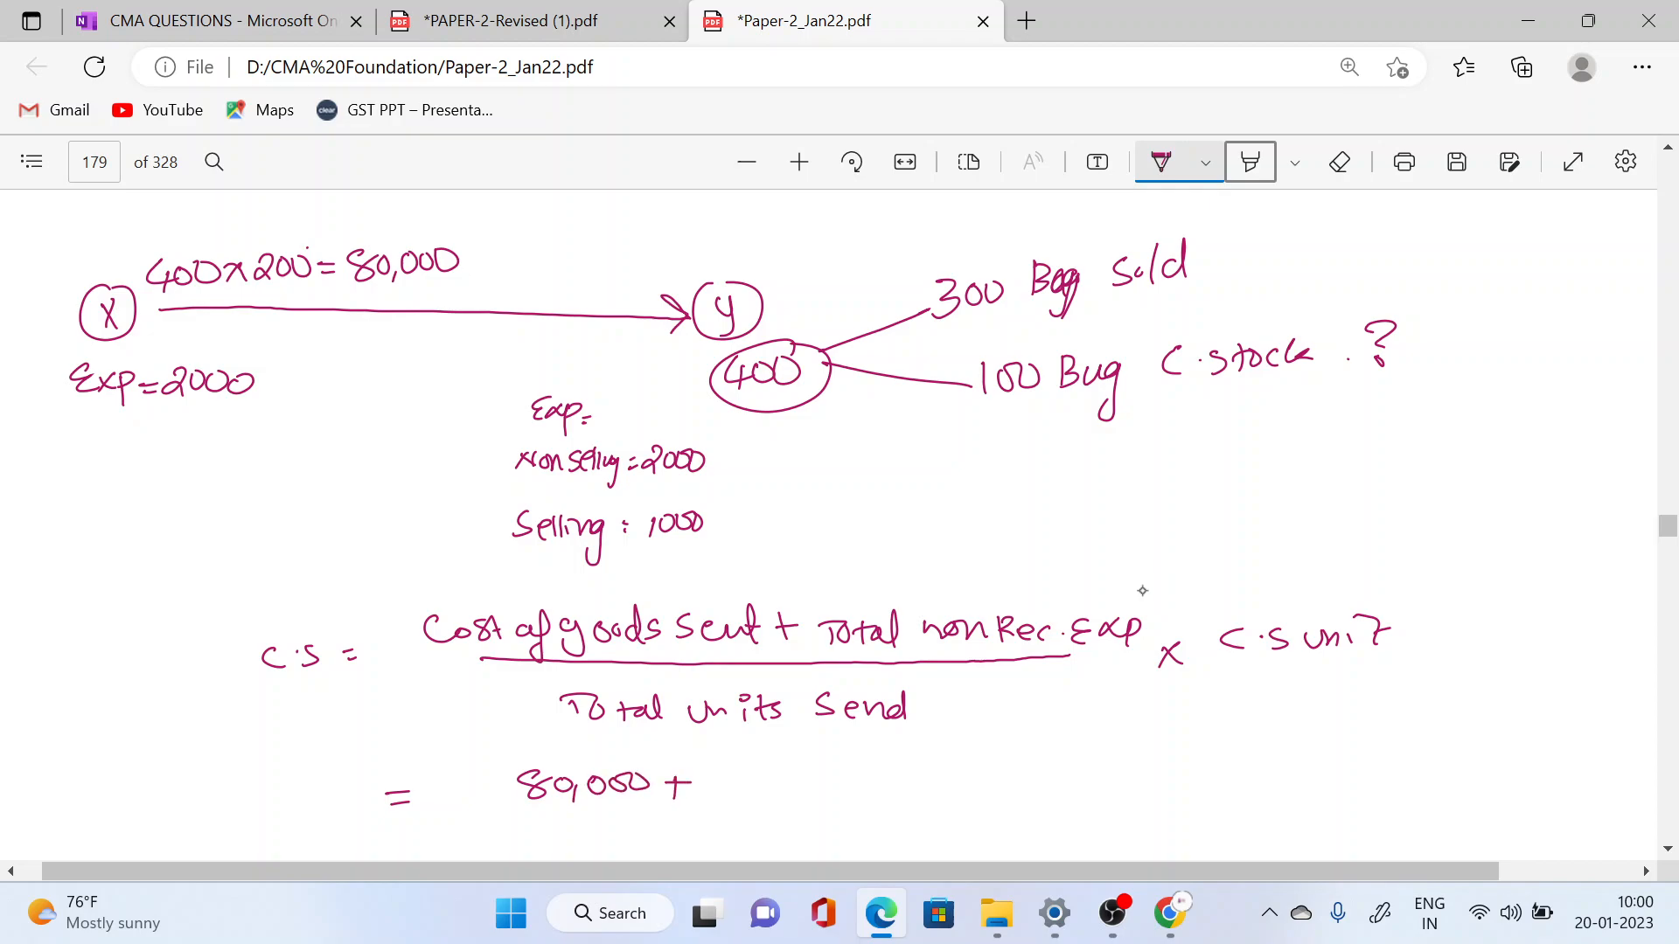
drag(187, 412, 225, 428)
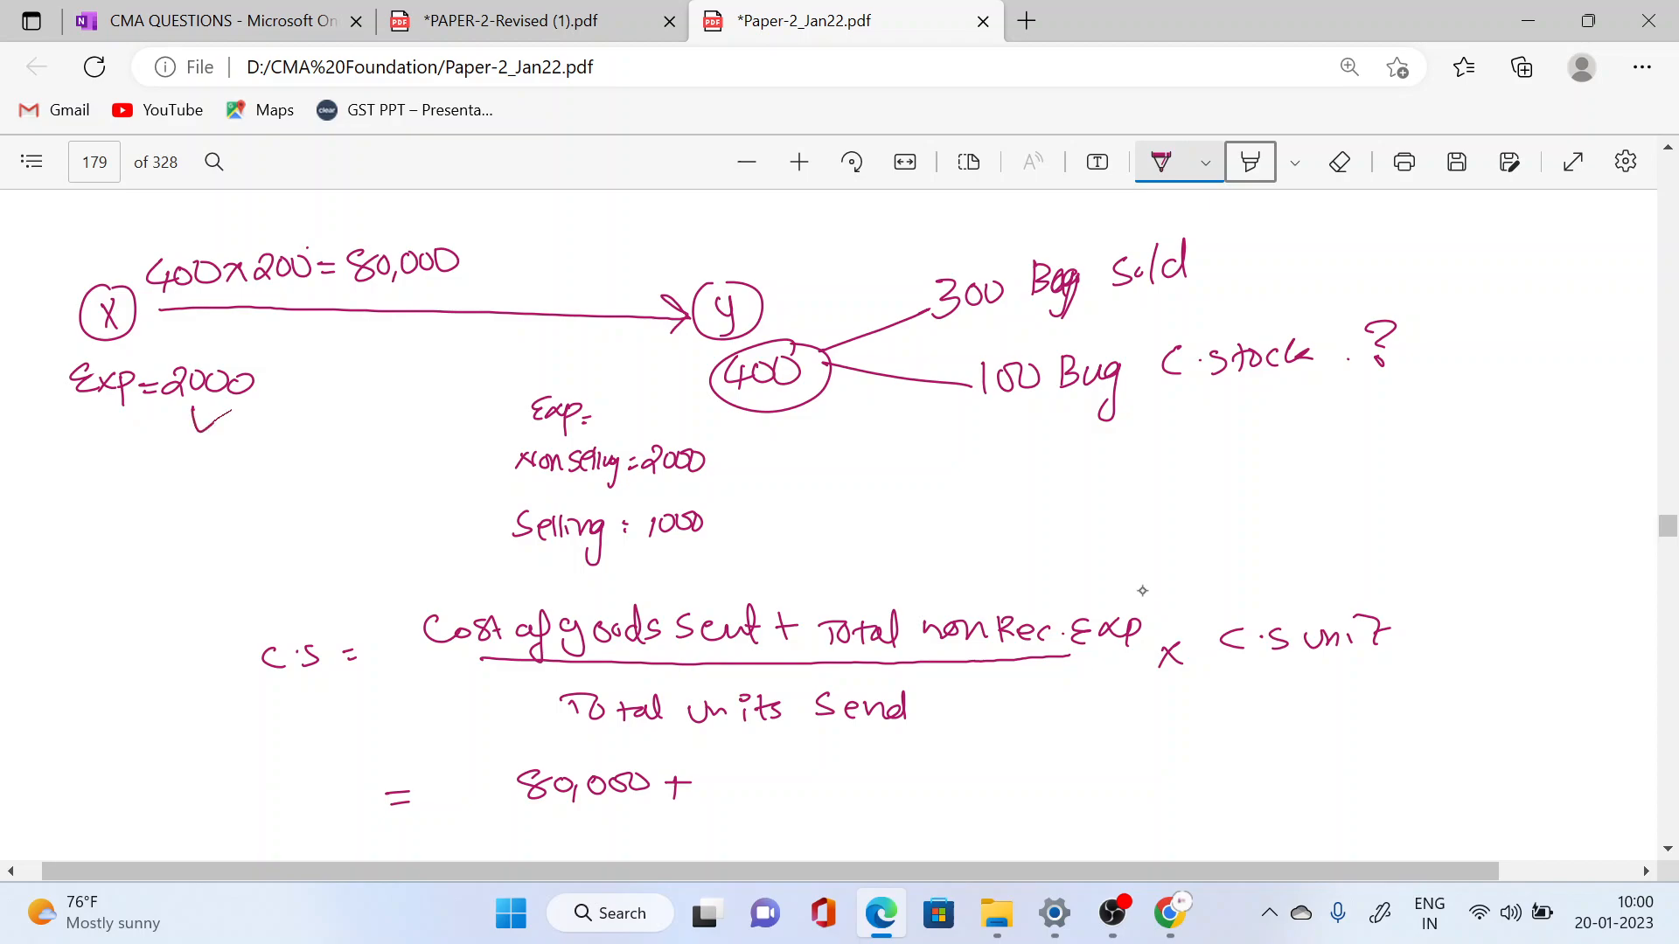
drag(199, 433, 300, 375)
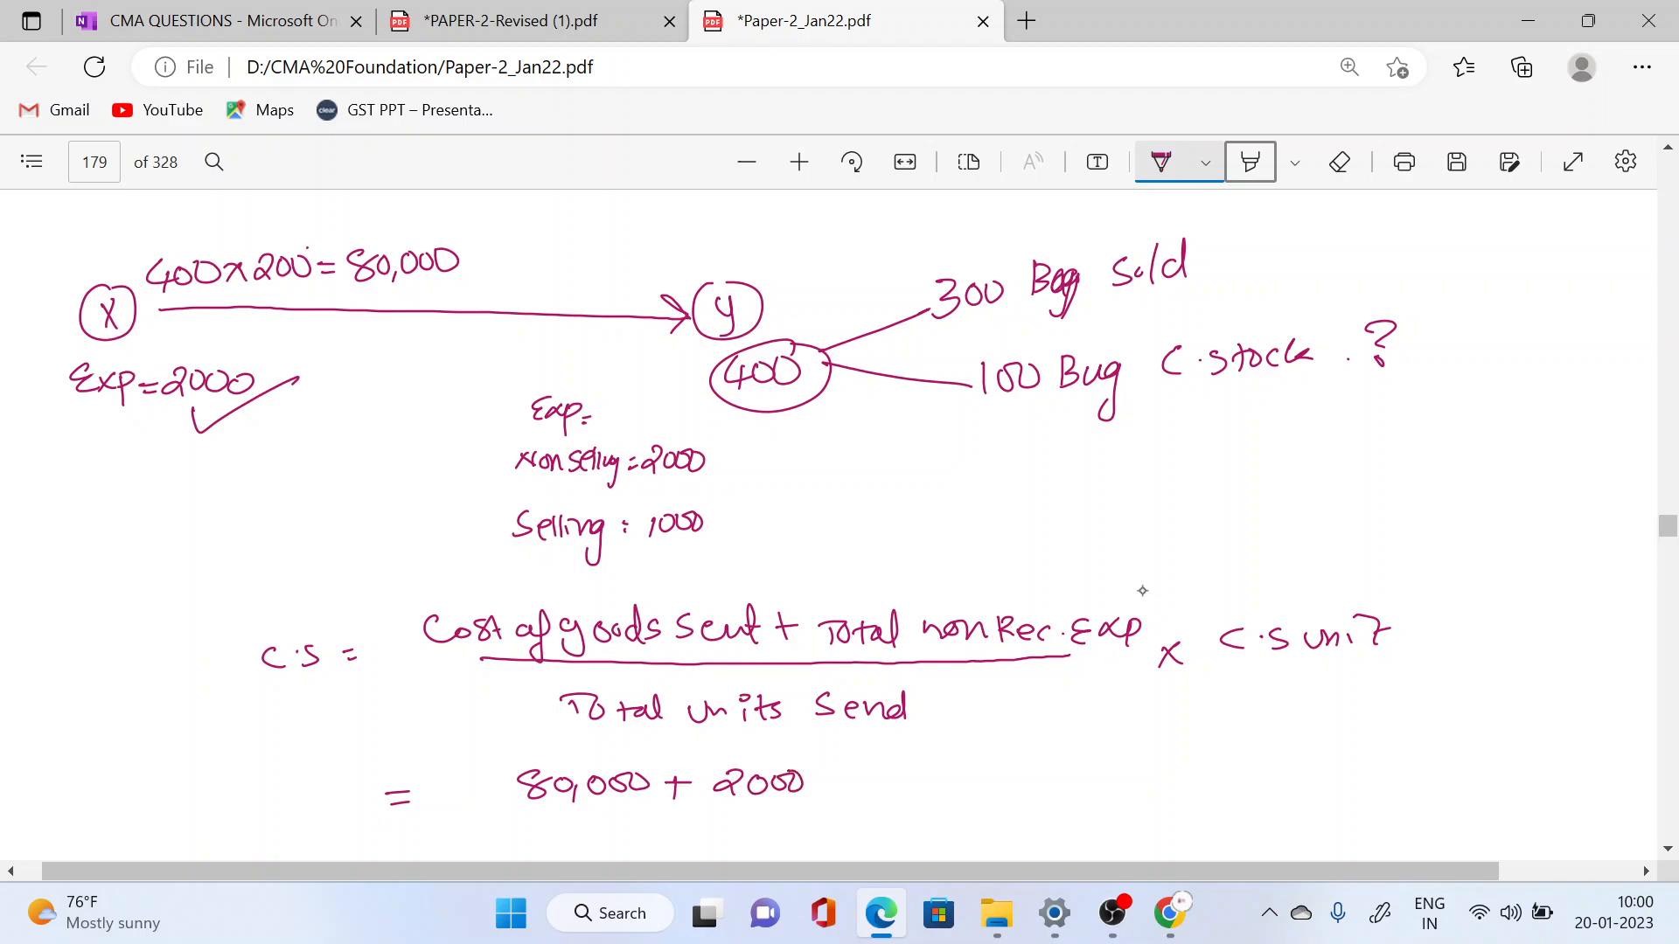
drag(706, 781, 846, 782)
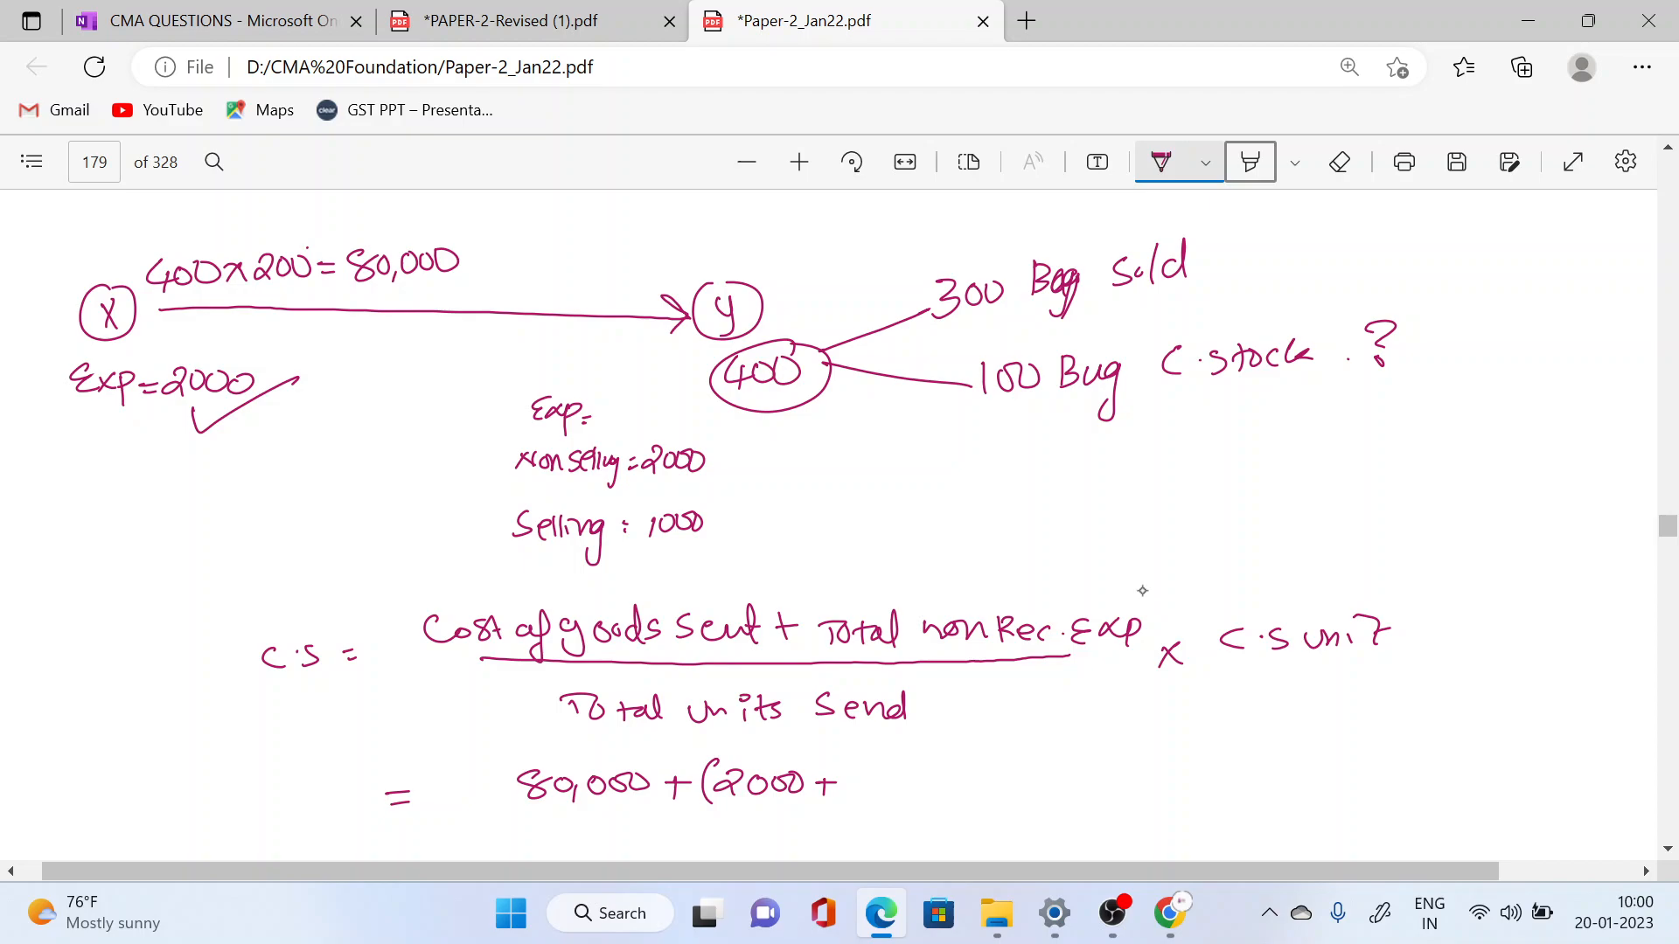
drag(480, 472, 519, 455)
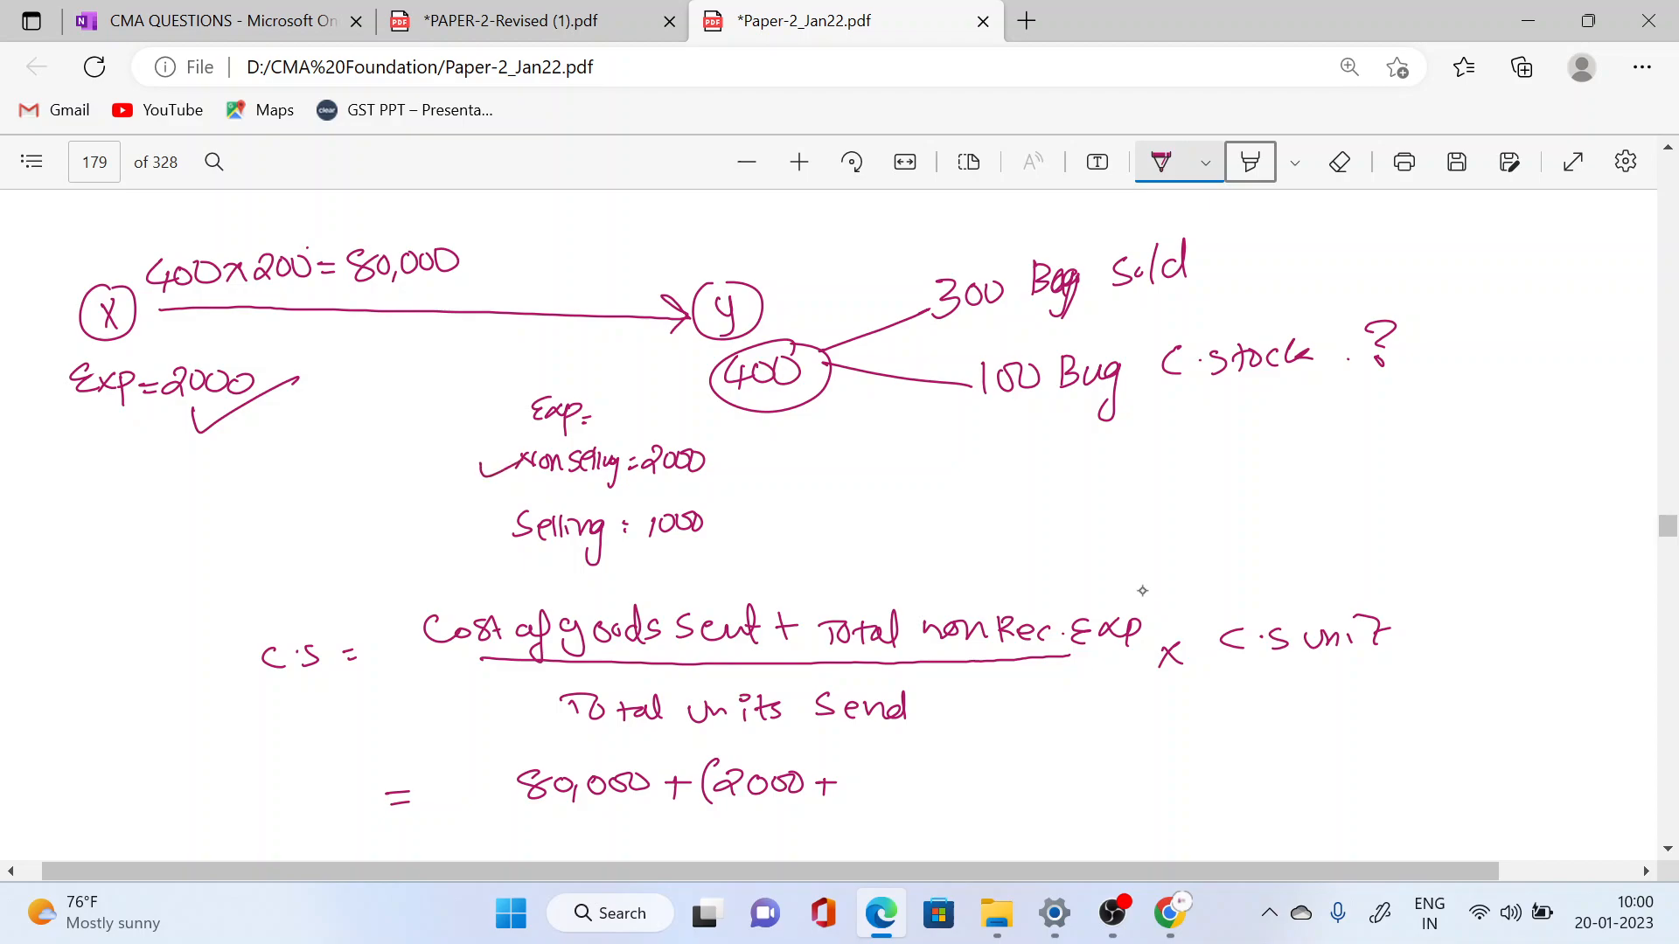
drag(493, 504, 481, 545)
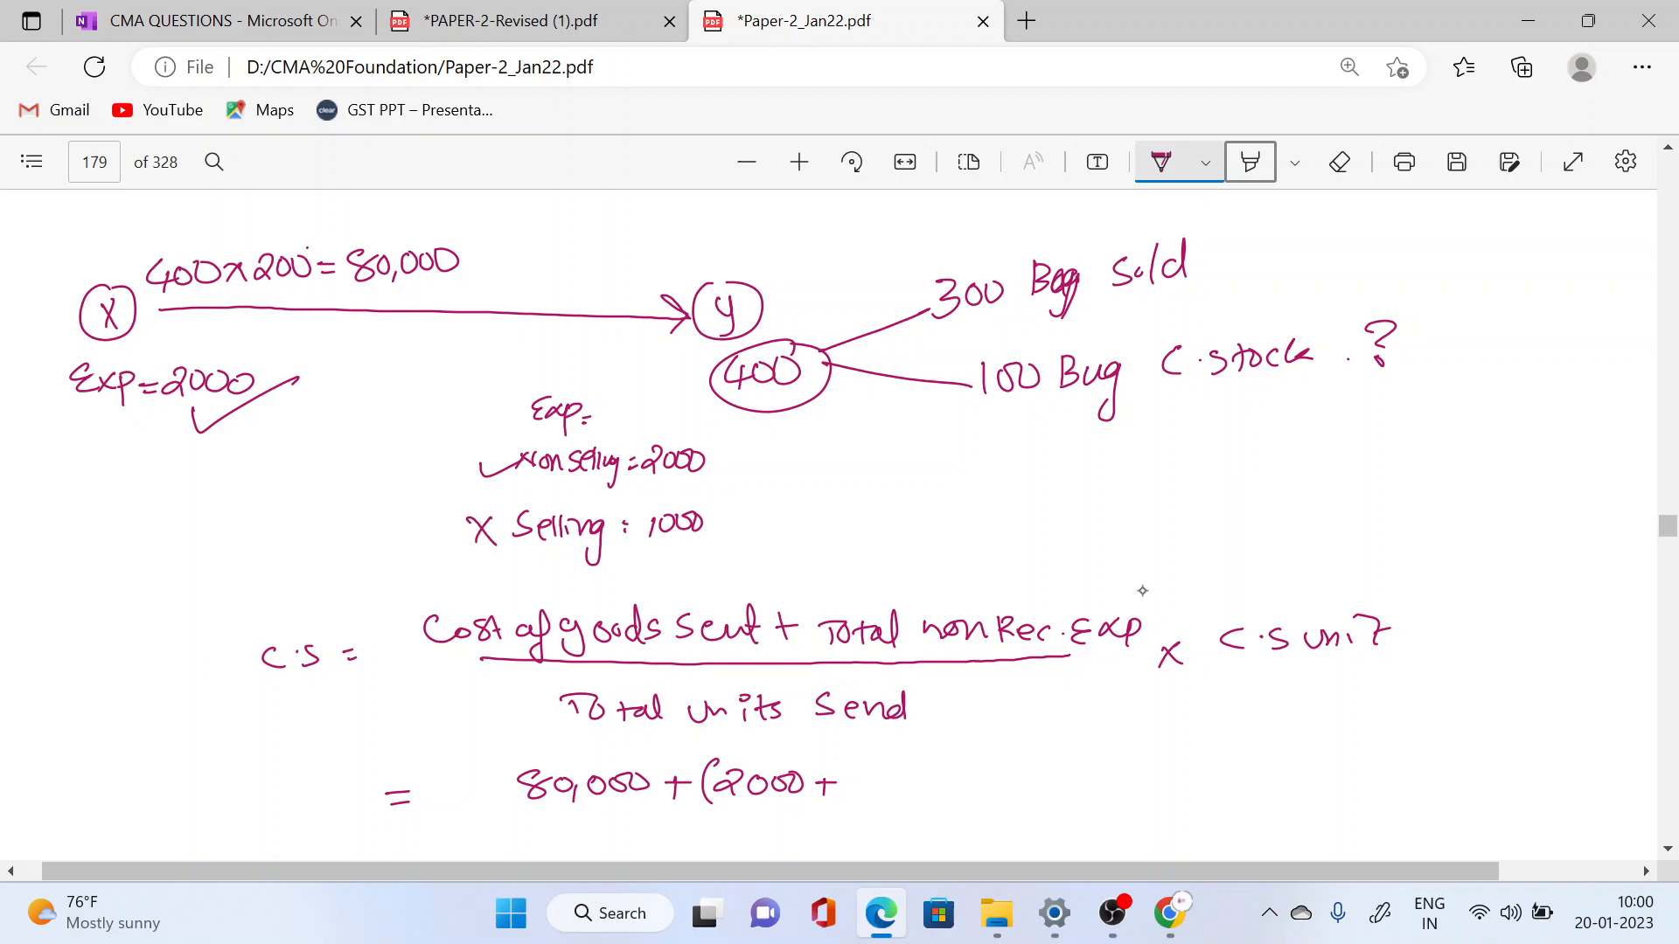
drag(845, 782, 931, 781)
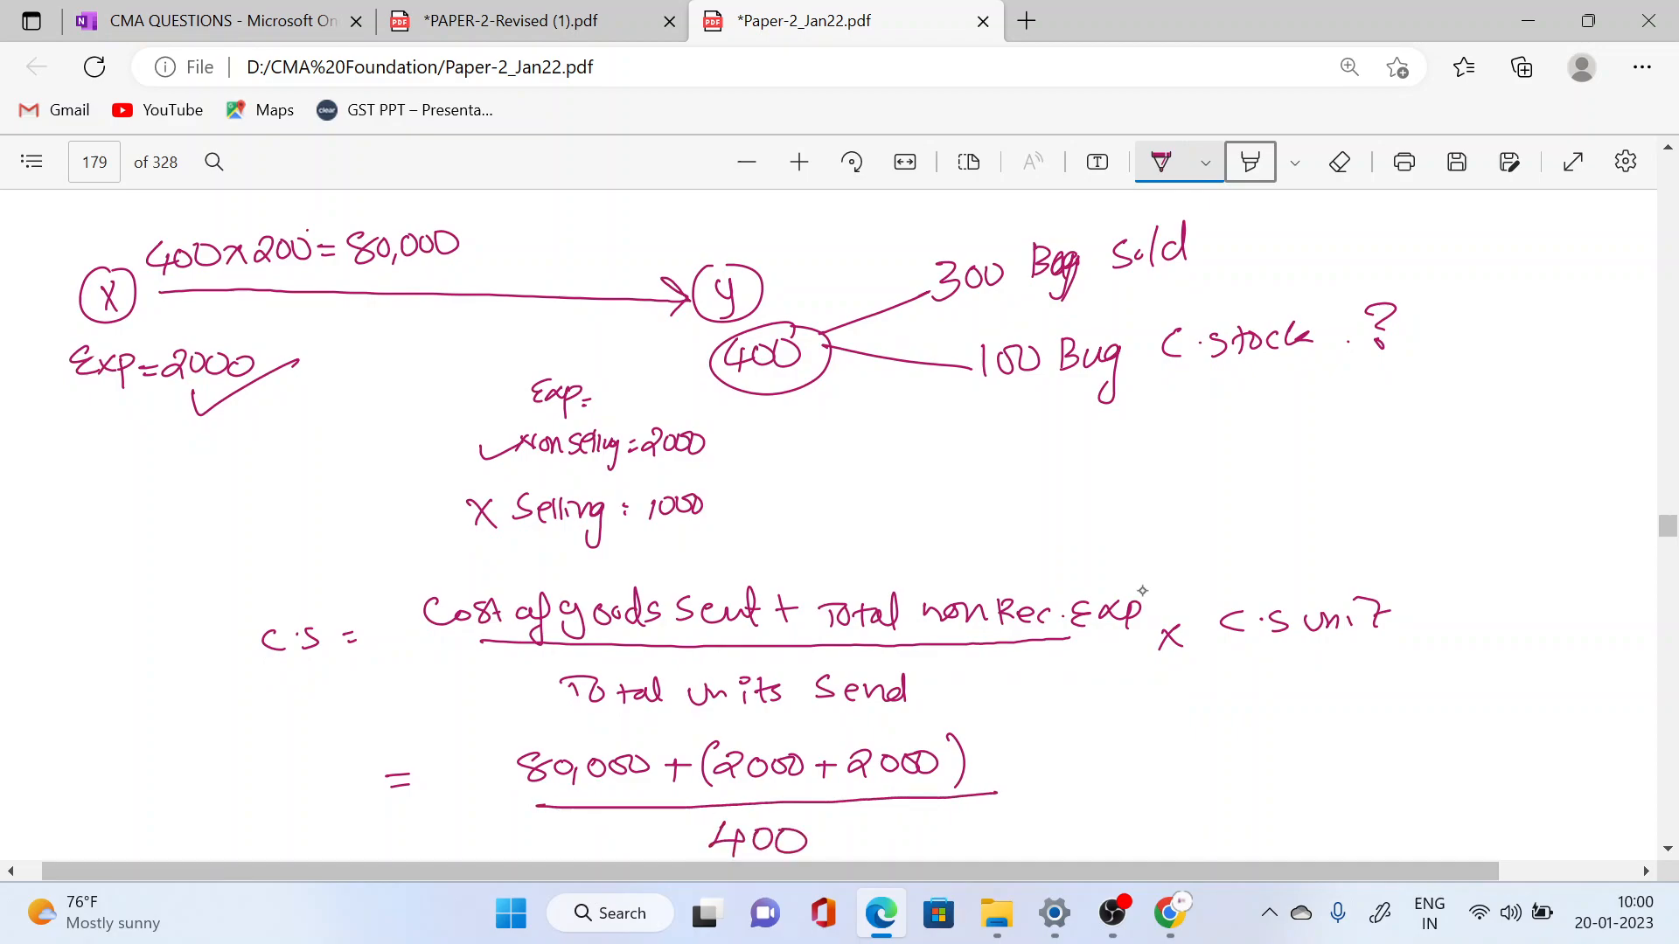
drag(1012, 792, 1044, 754)
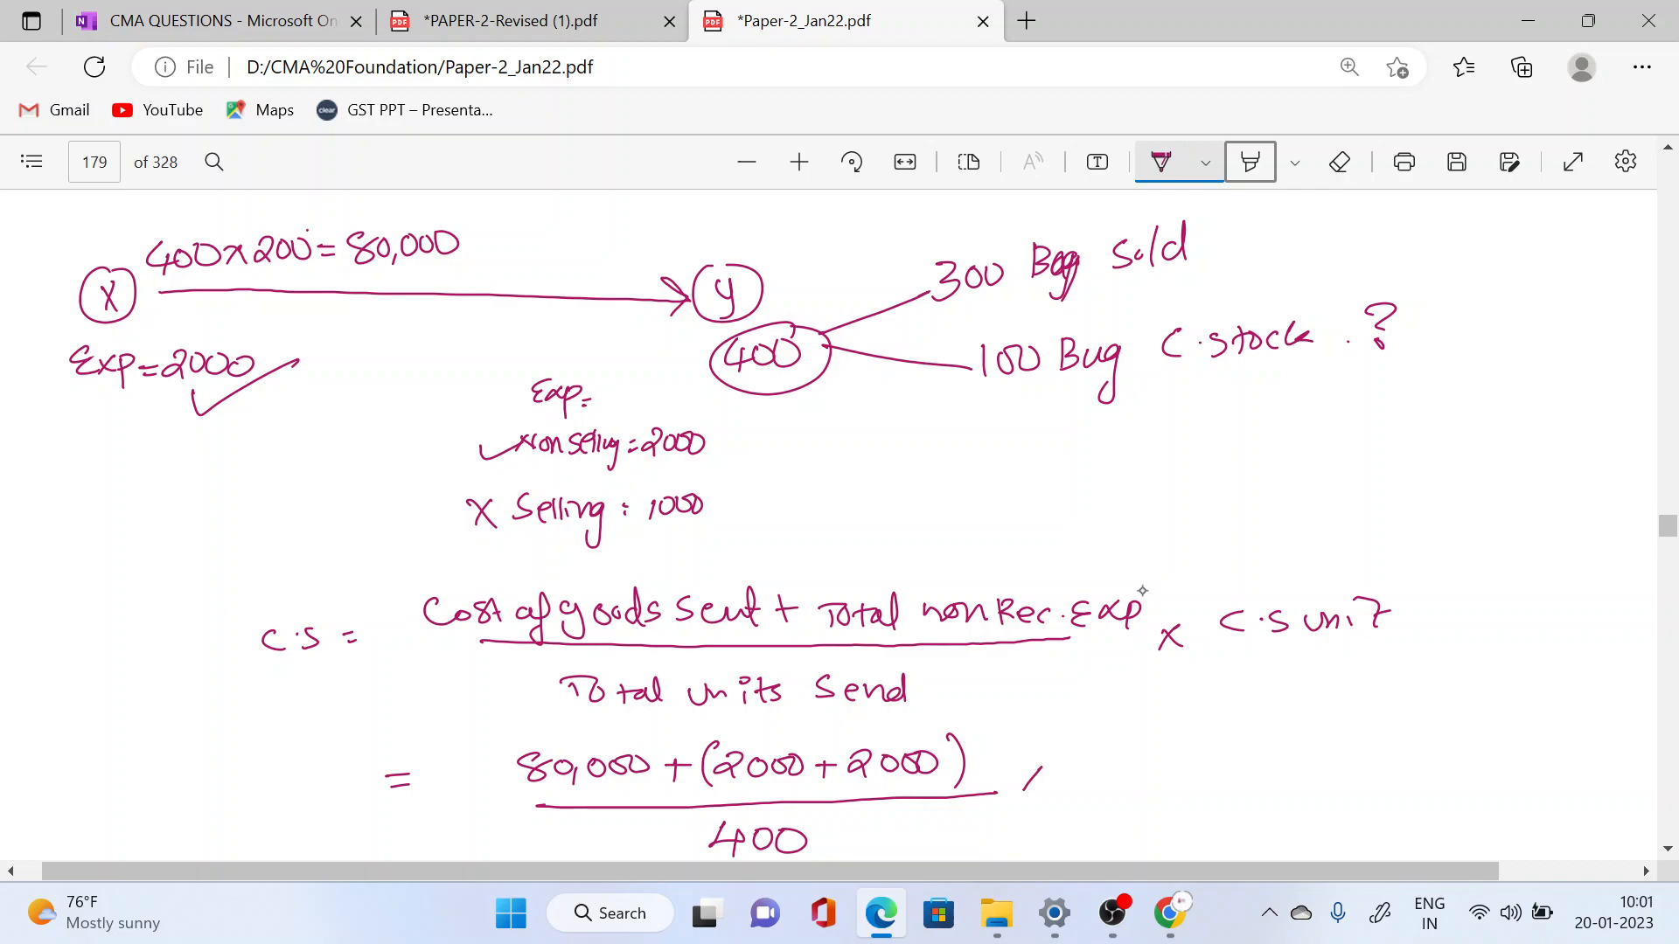
drag(1017, 771, 1173, 772)
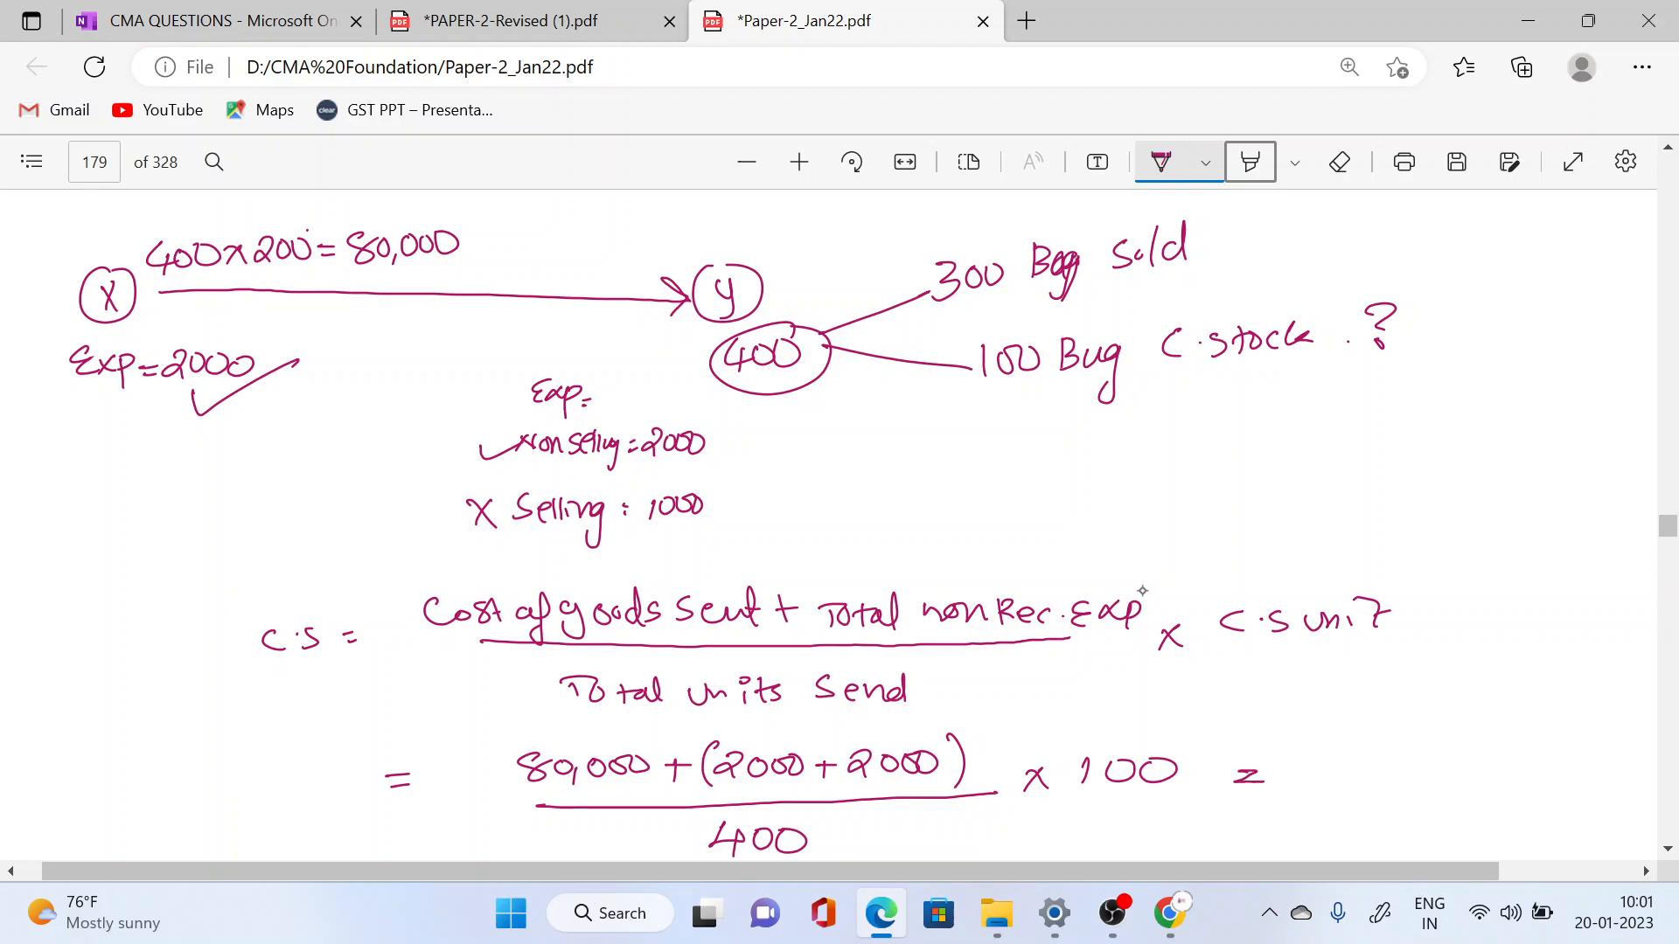
Step: Write the result, strike out 210,000, correct it to 21000, and toggle Erase back to Draw
drag(1253, 772, 1424, 771)
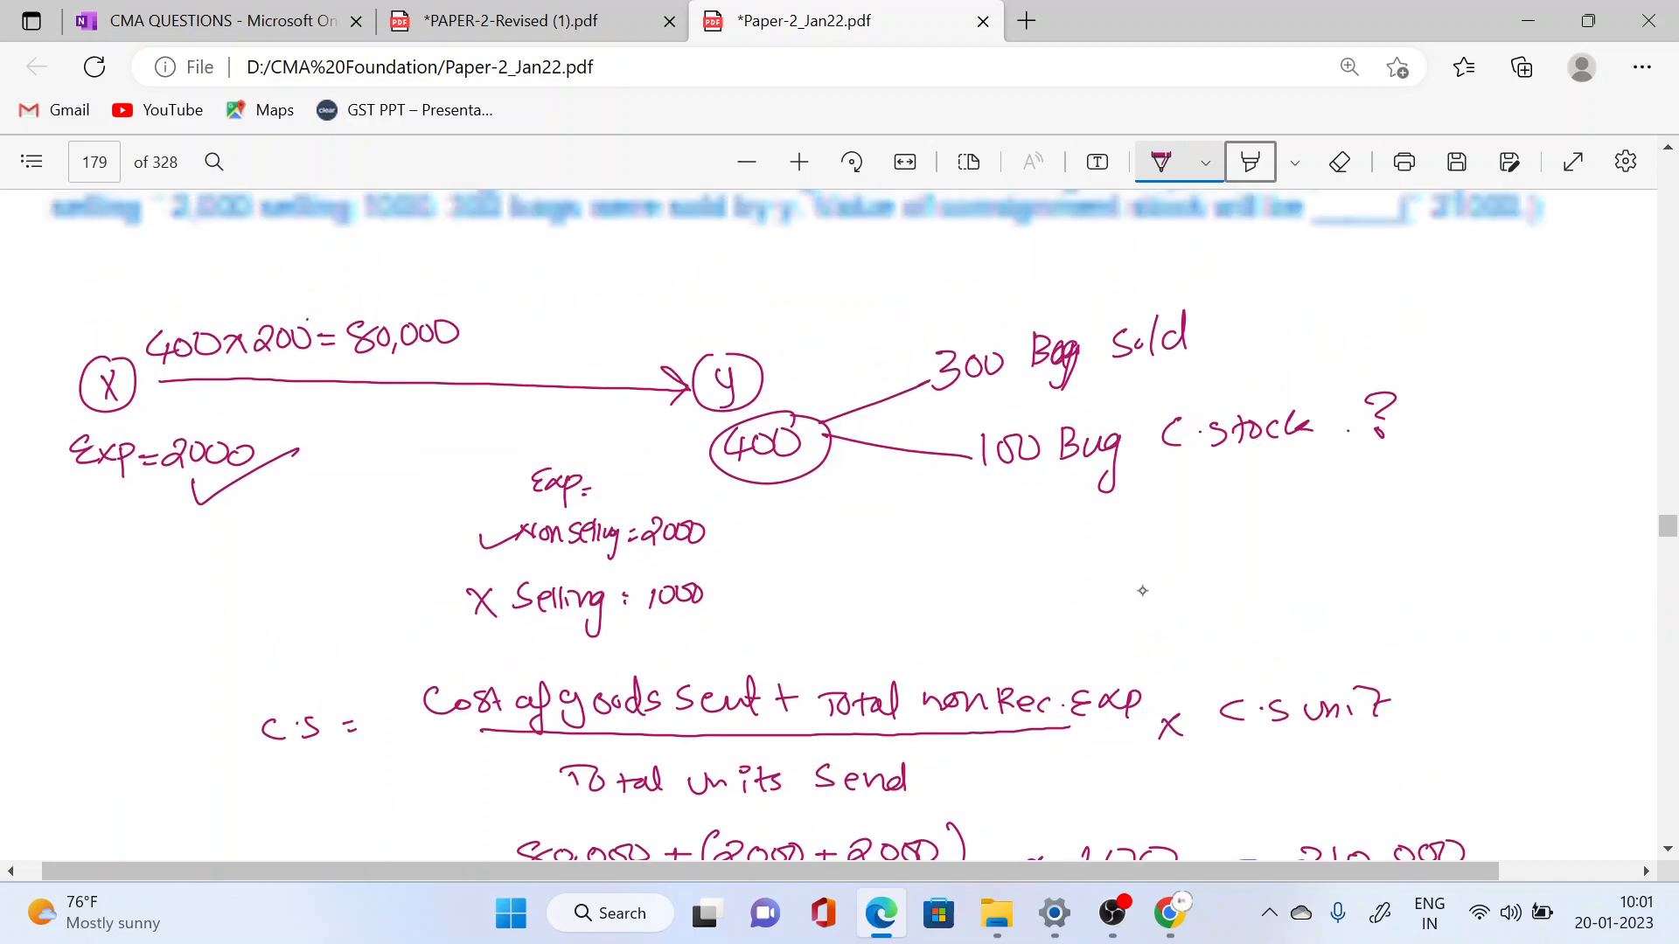
scroll(down, 3)
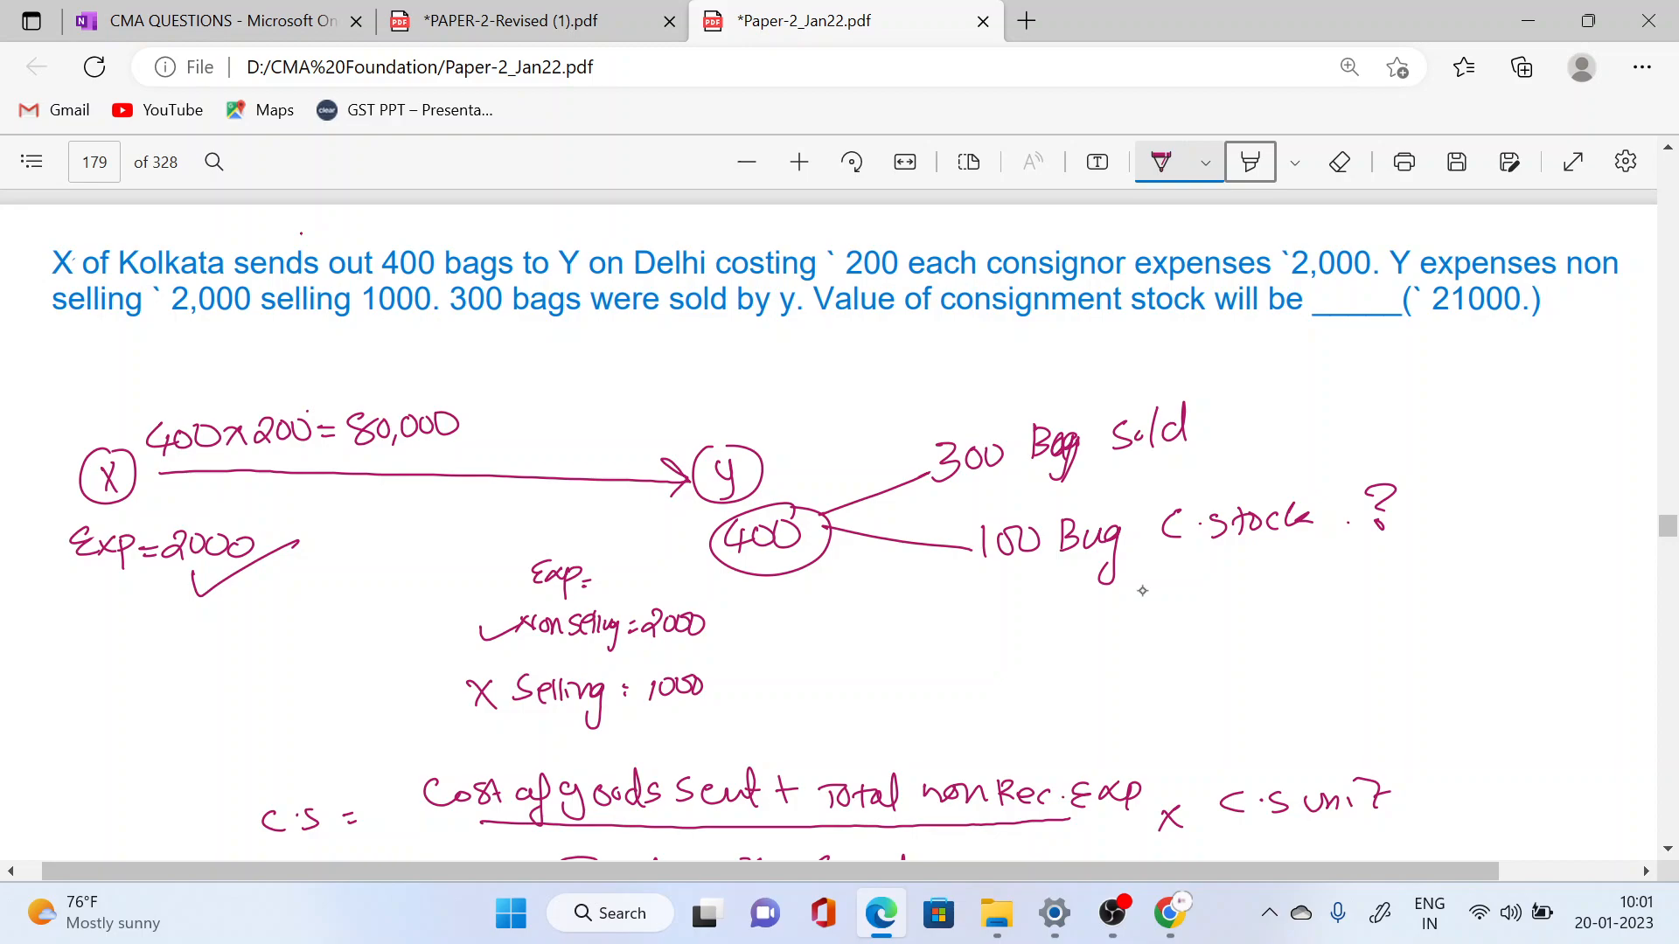
scroll(down, 3)
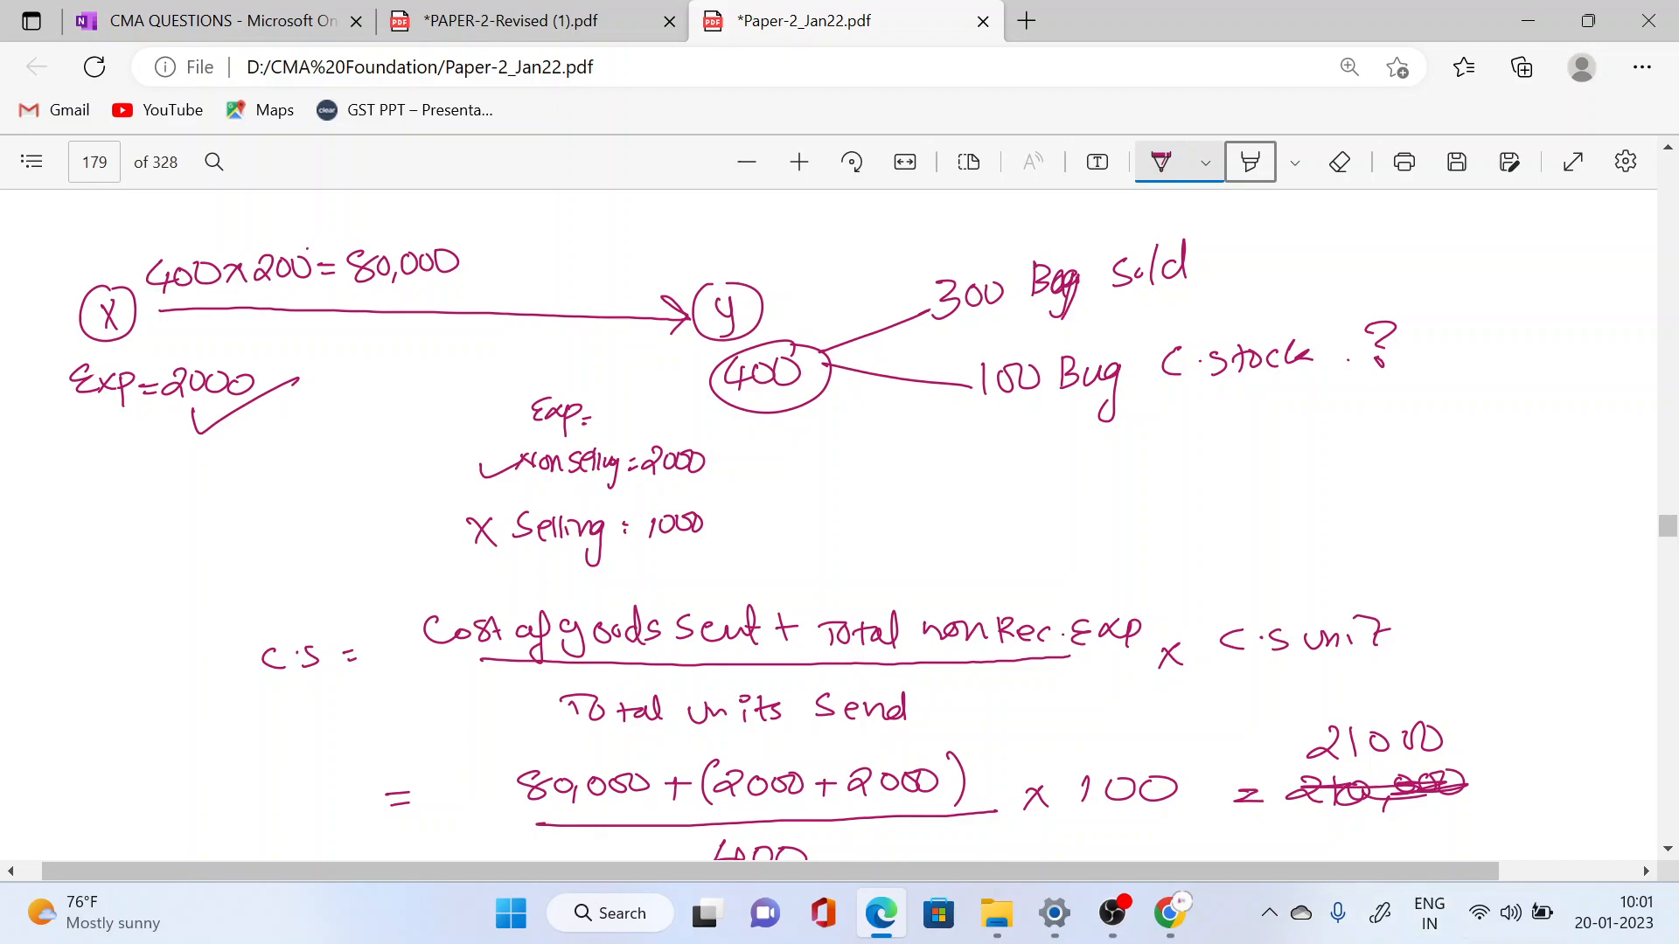
click(1339, 162)
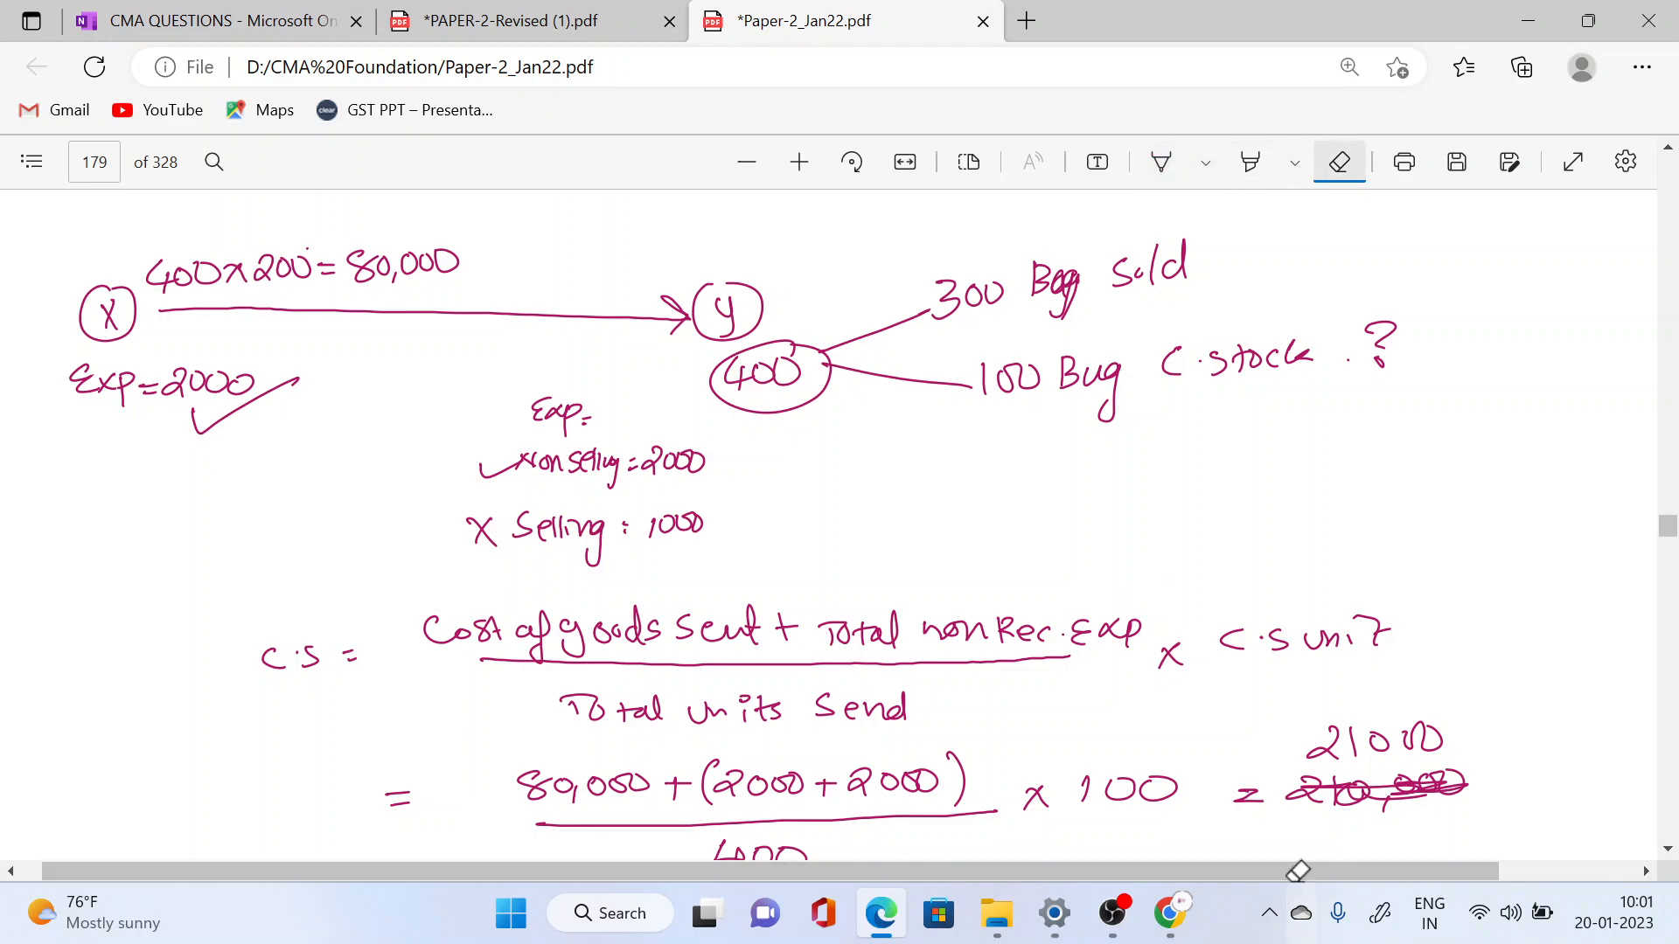
click(1160, 162)
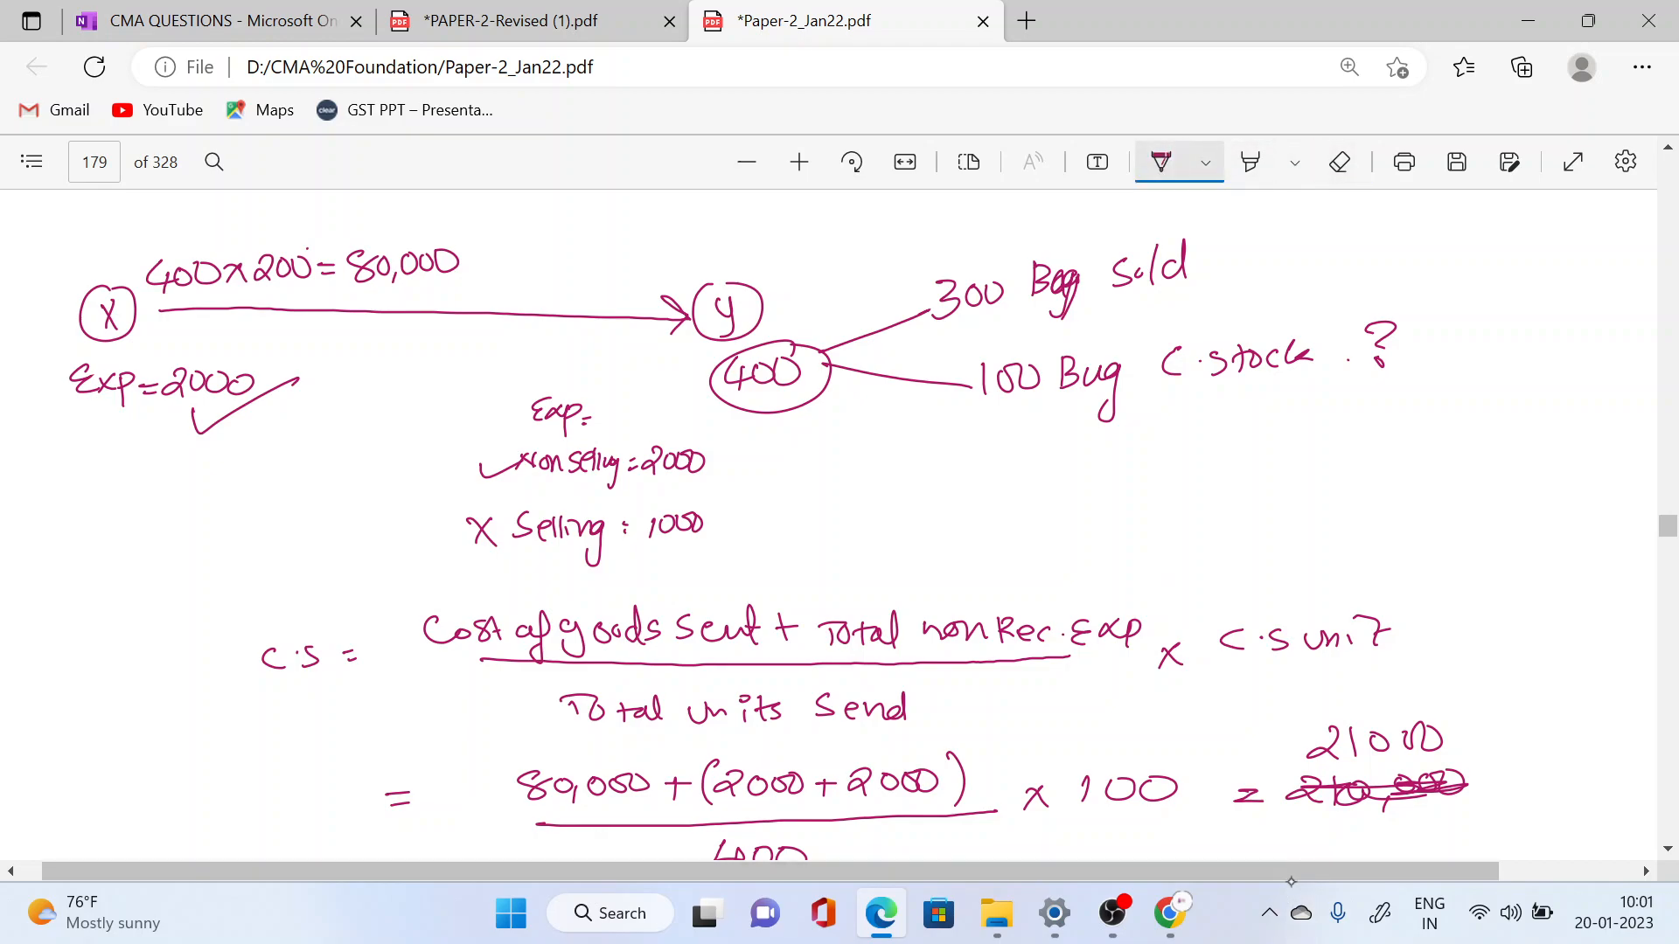